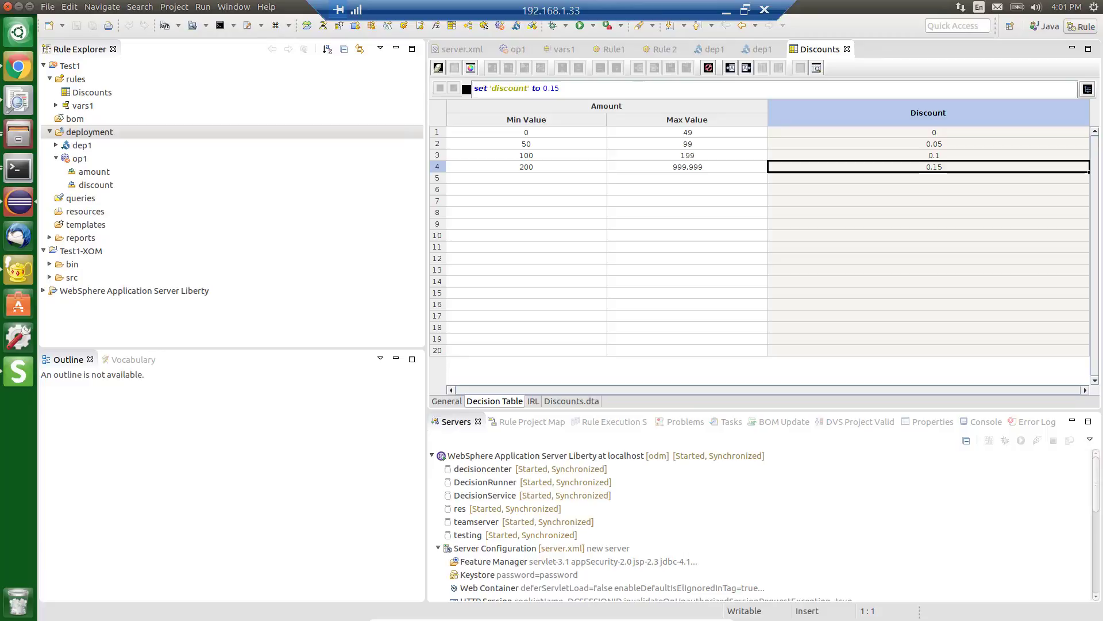
Step: Review the soap1 task's open-spreadsheet step settings and close them unchanged
left_click(606, 188)
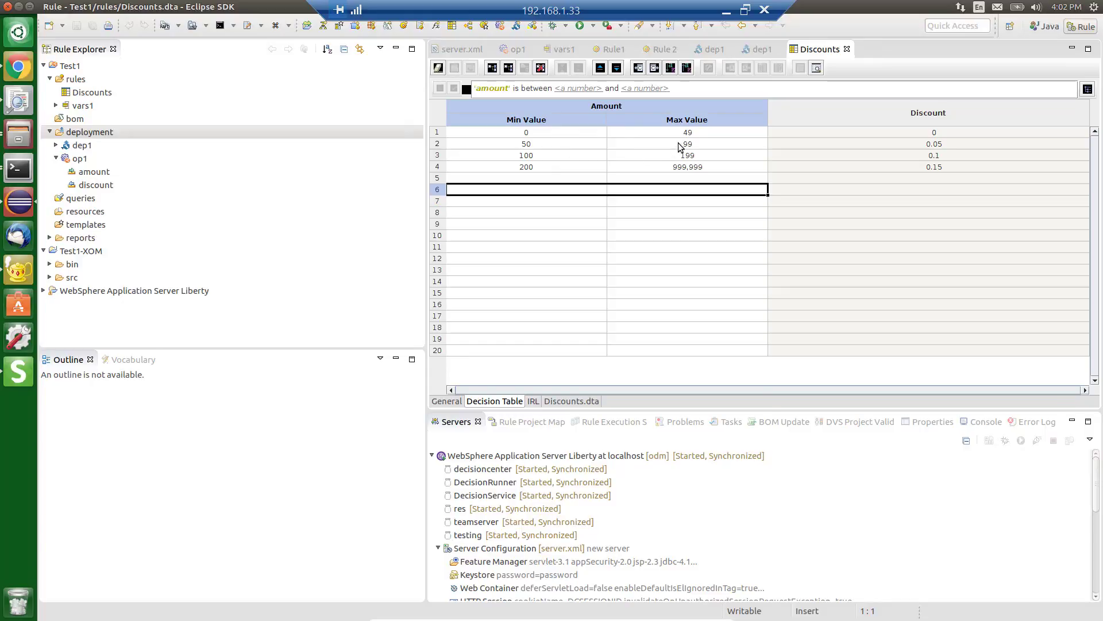
mouse_move(944, 139)
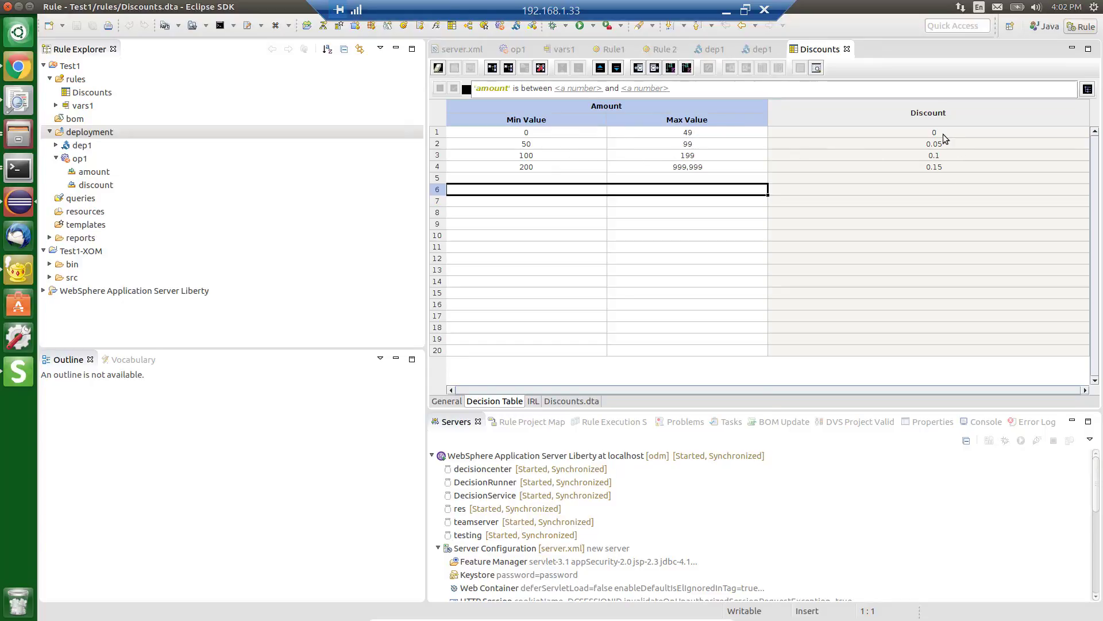
mouse_move(701, 153)
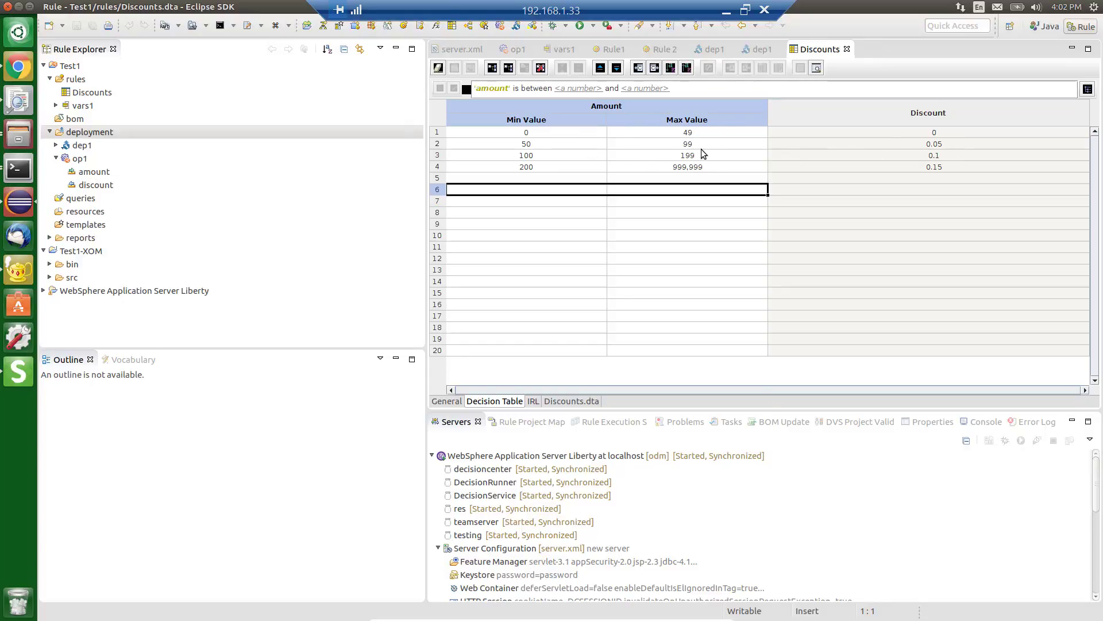
mouse_move(717, 175)
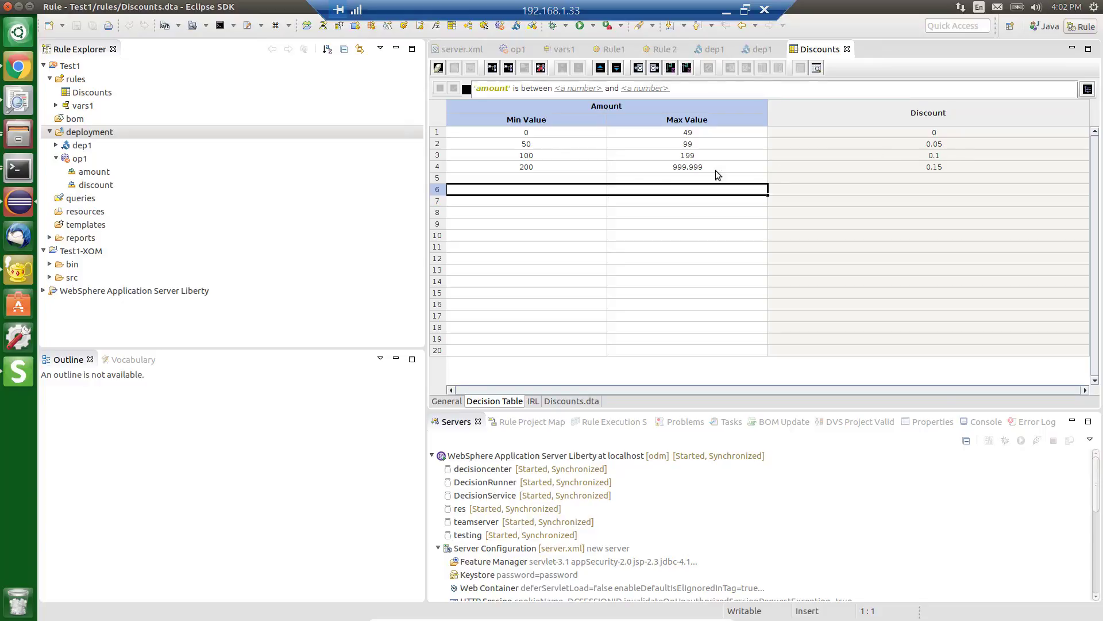
mouse_move(754, 167)
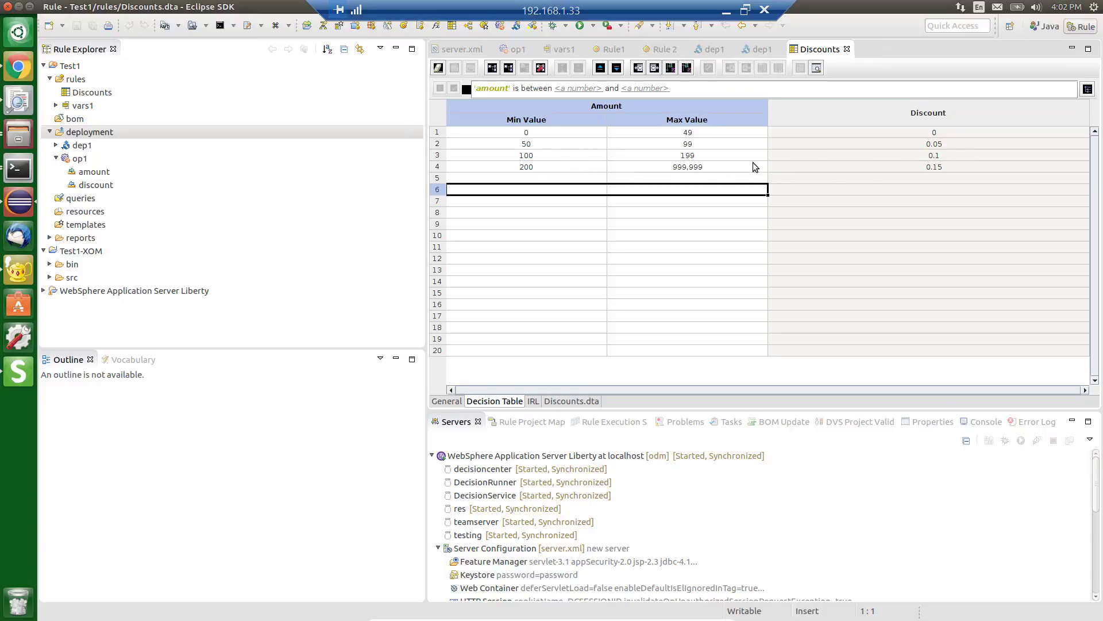
mouse_move(547, 173)
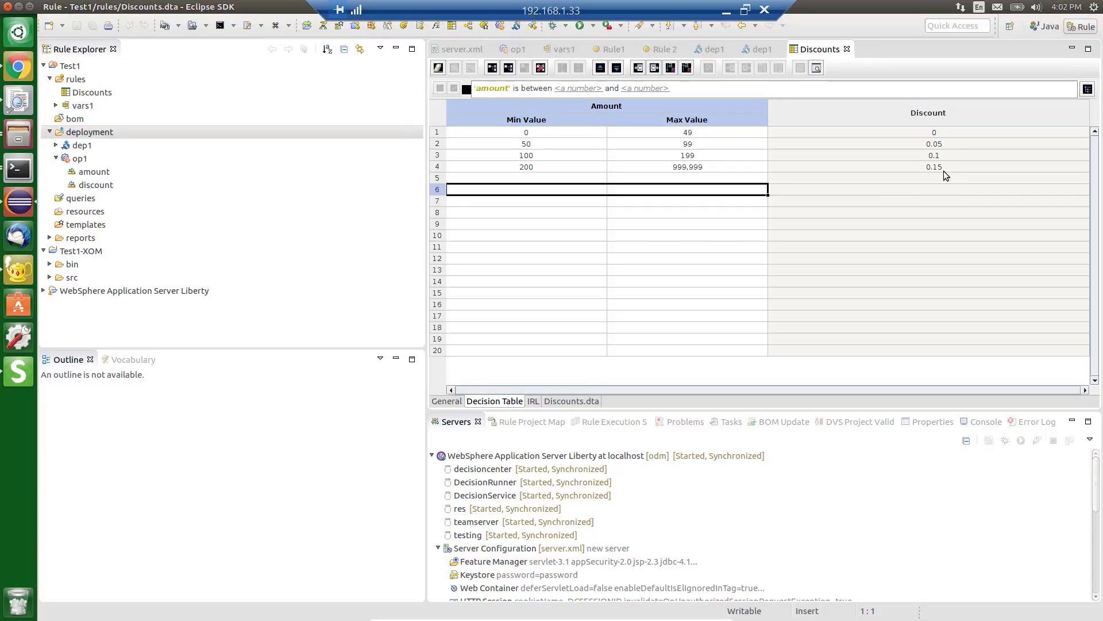
mouse_move(928, 156)
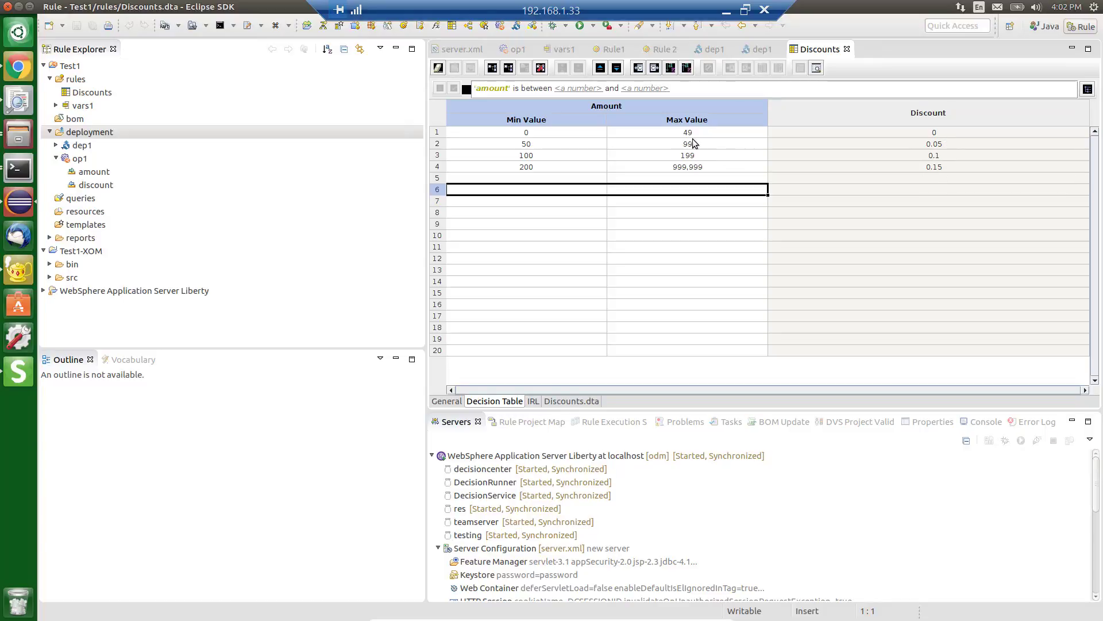
mouse_move(782, 180)
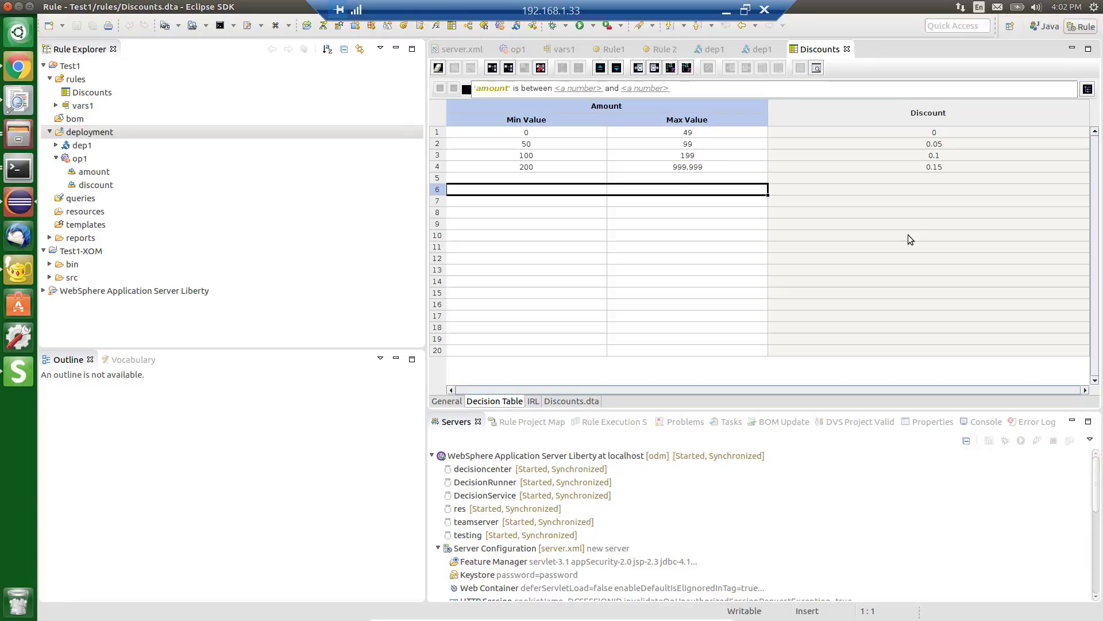
mouse_move(803, 157)
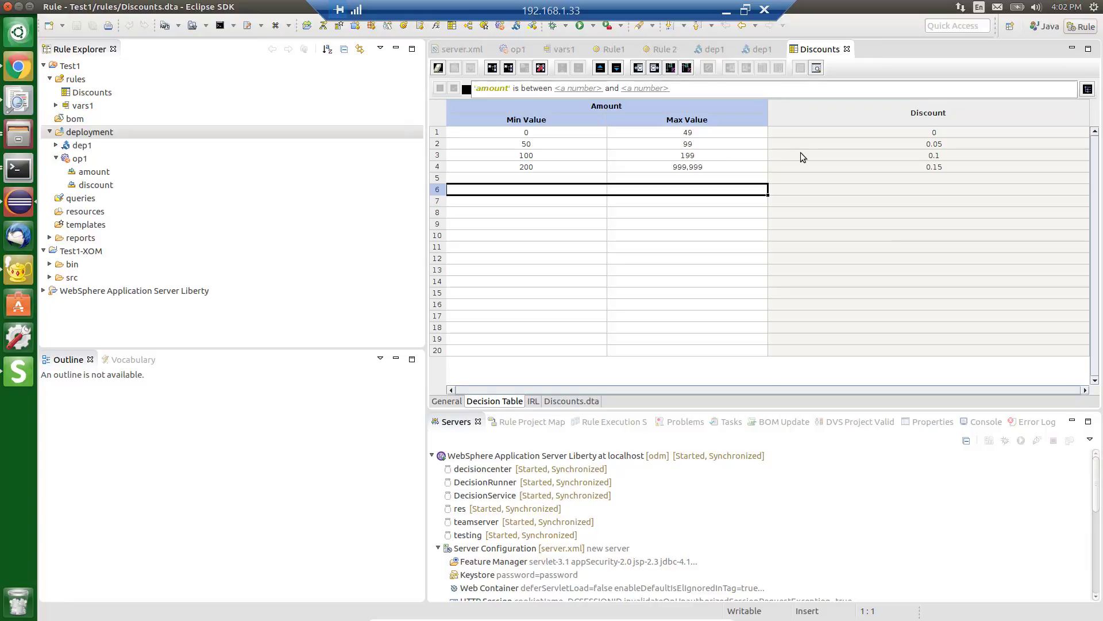
mouse_move(610, 113)
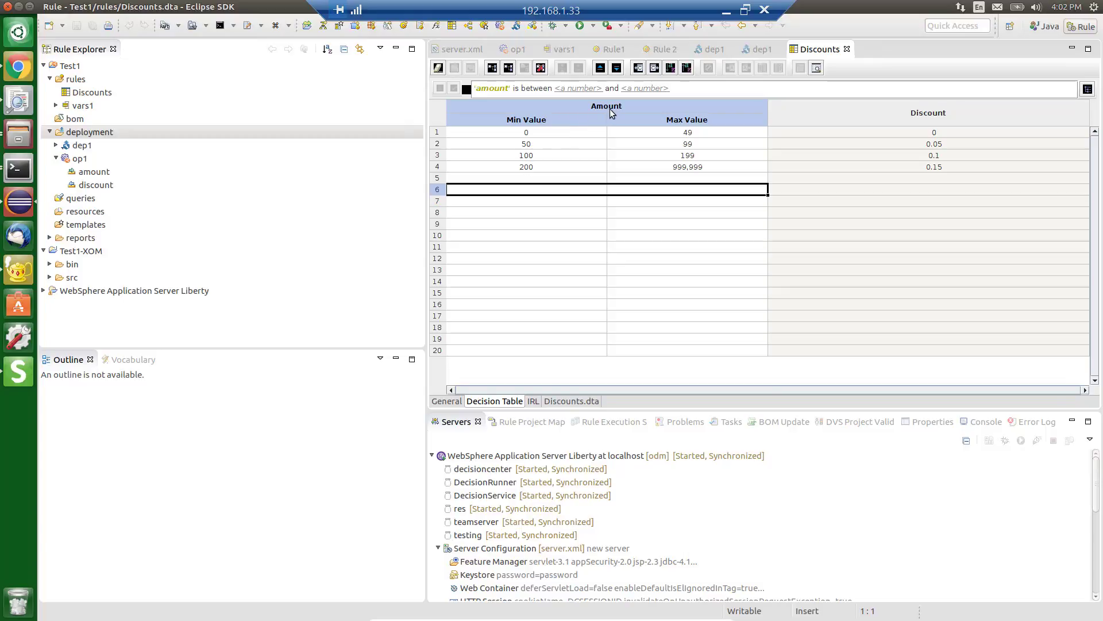
mouse_move(948, 163)
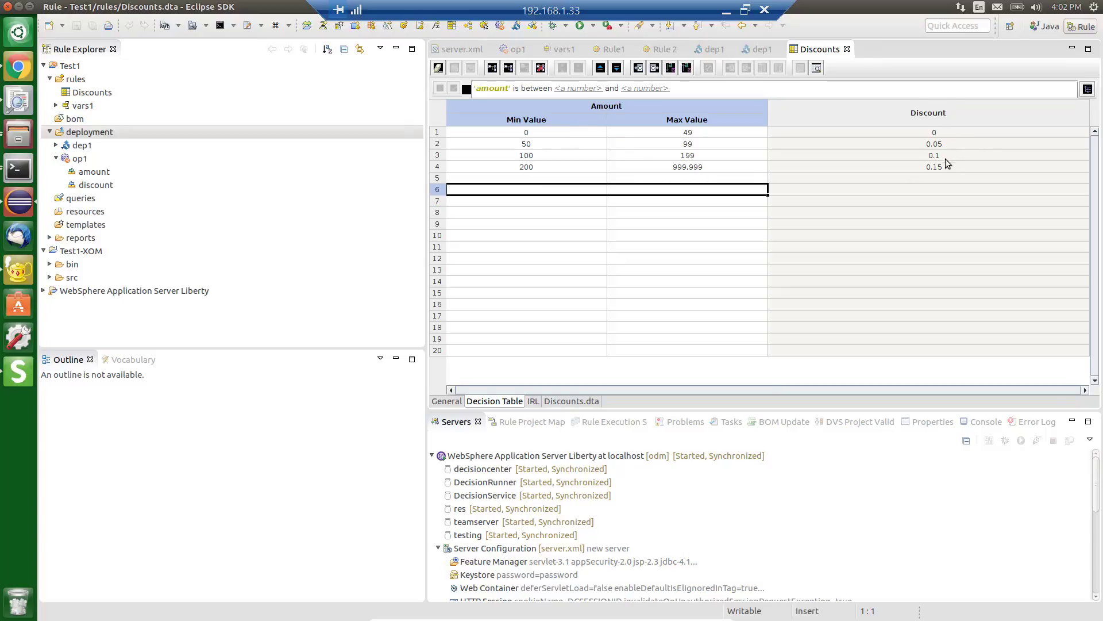
mouse_move(938, 195)
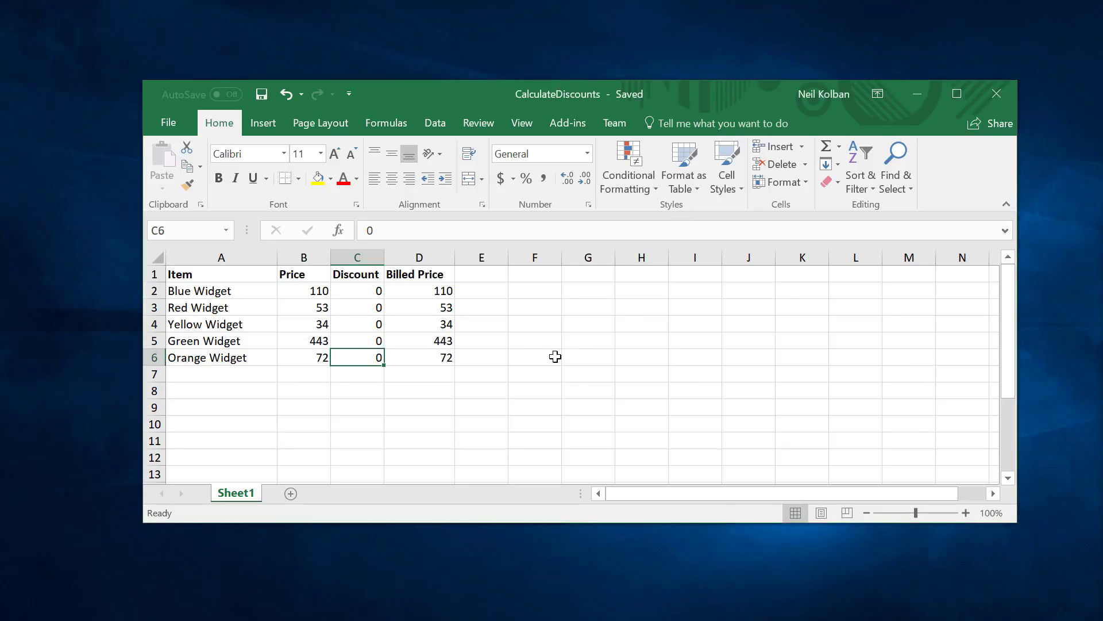
left_click(534, 356)
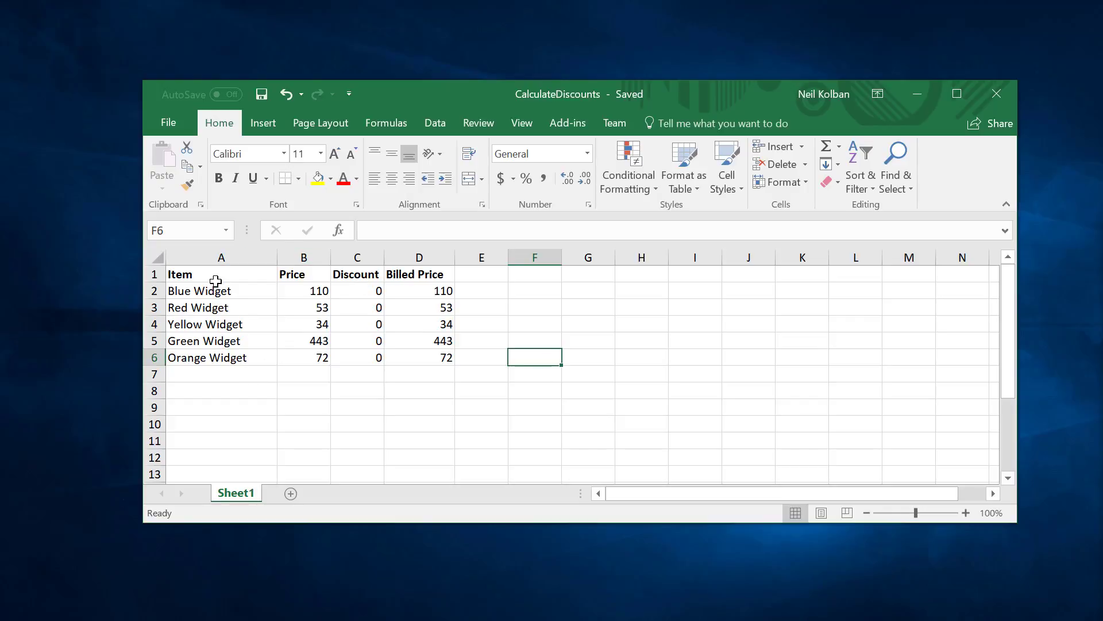
mouse_move(225, 293)
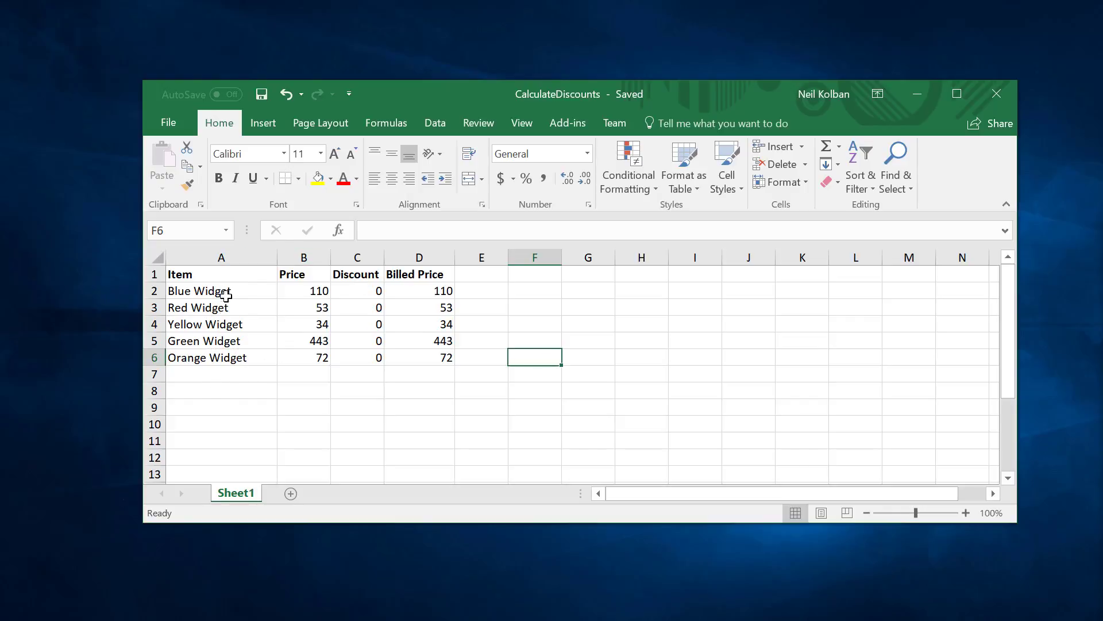
mouse_move(284, 340)
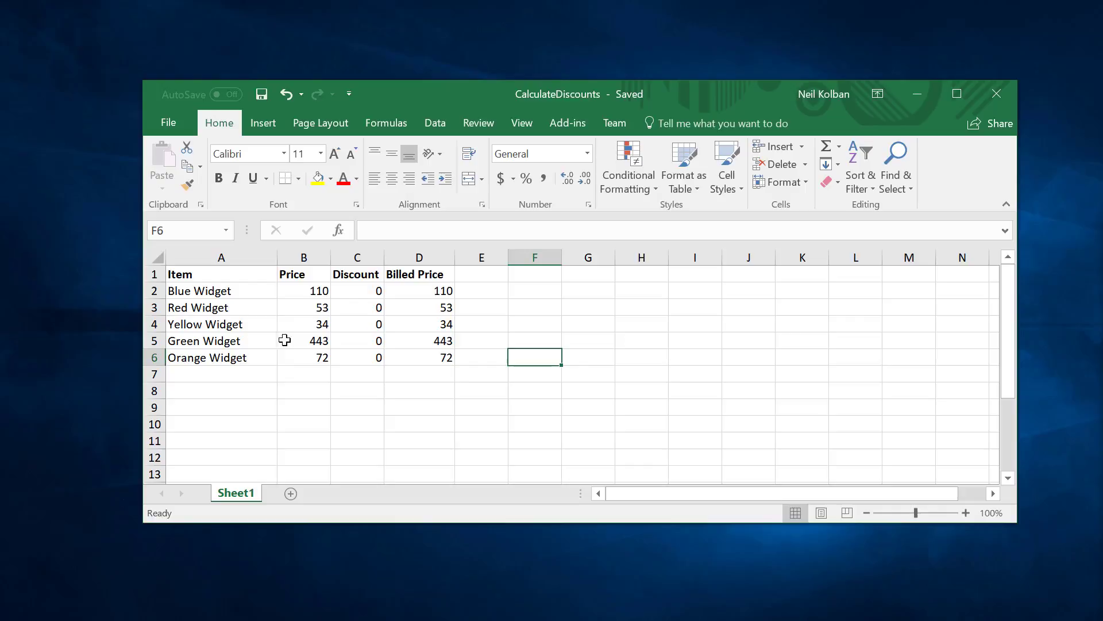
mouse_move(321, 358)
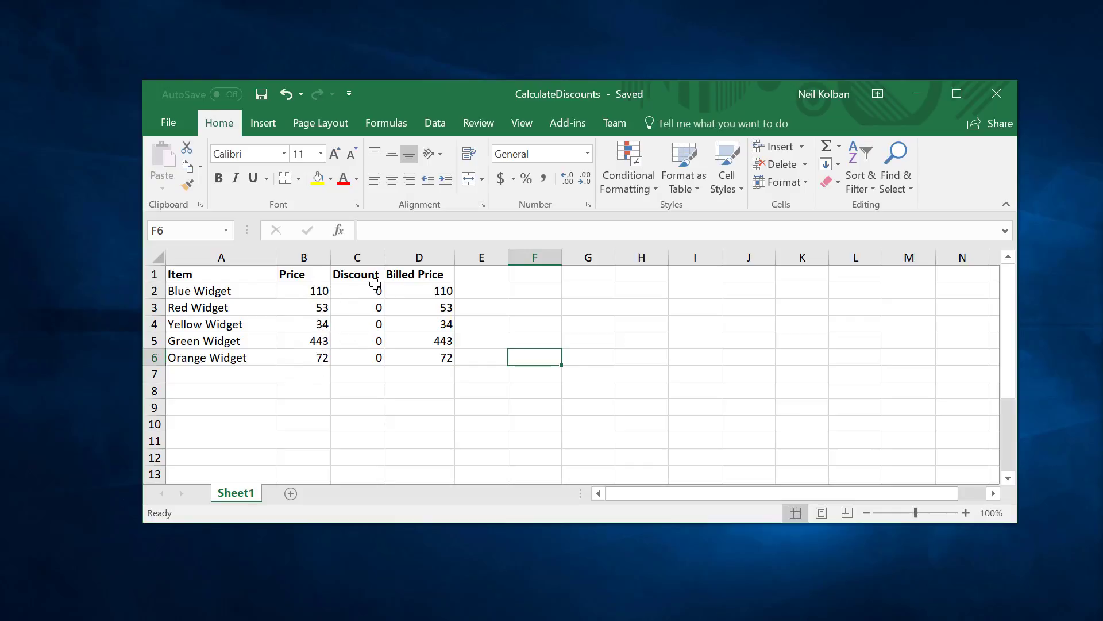
mouse_move(375, 366)
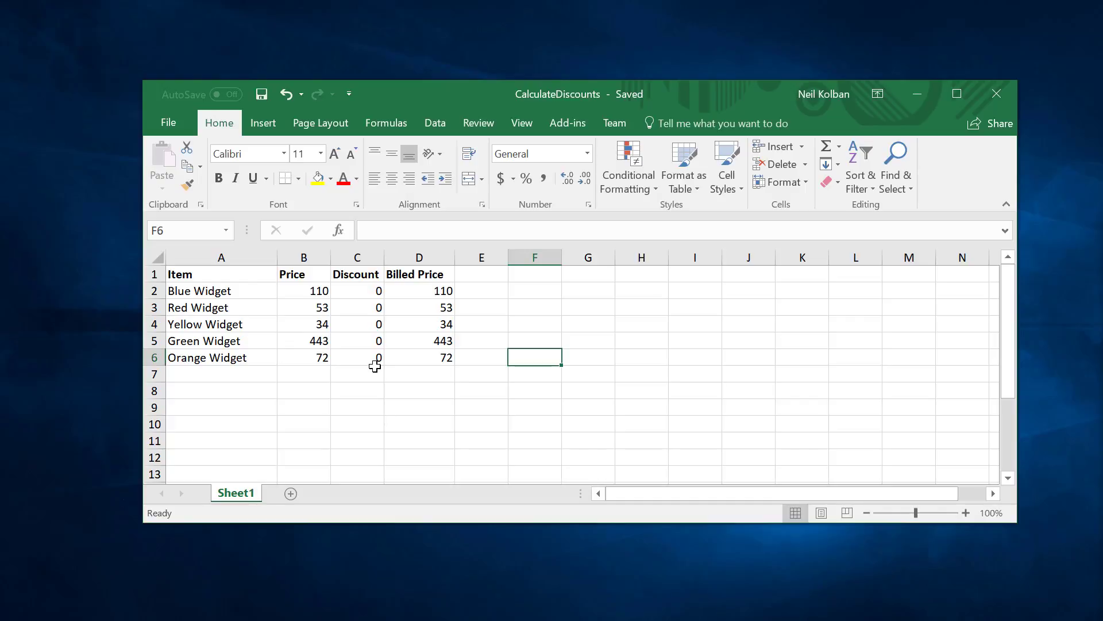
mouse_move(441, 283)
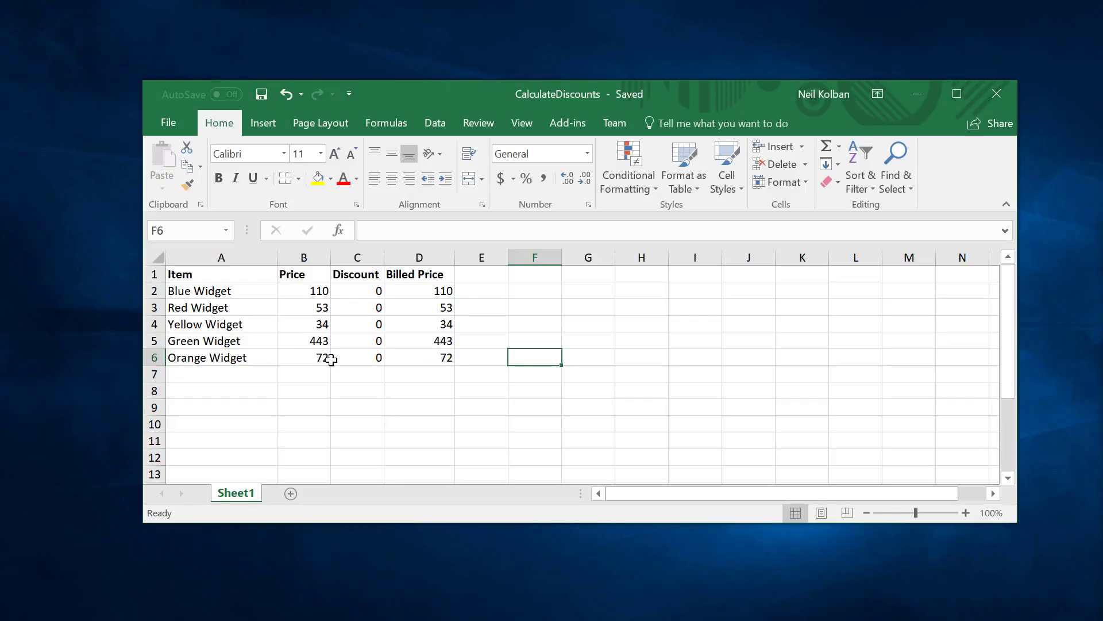
mouse_move(259, 369)
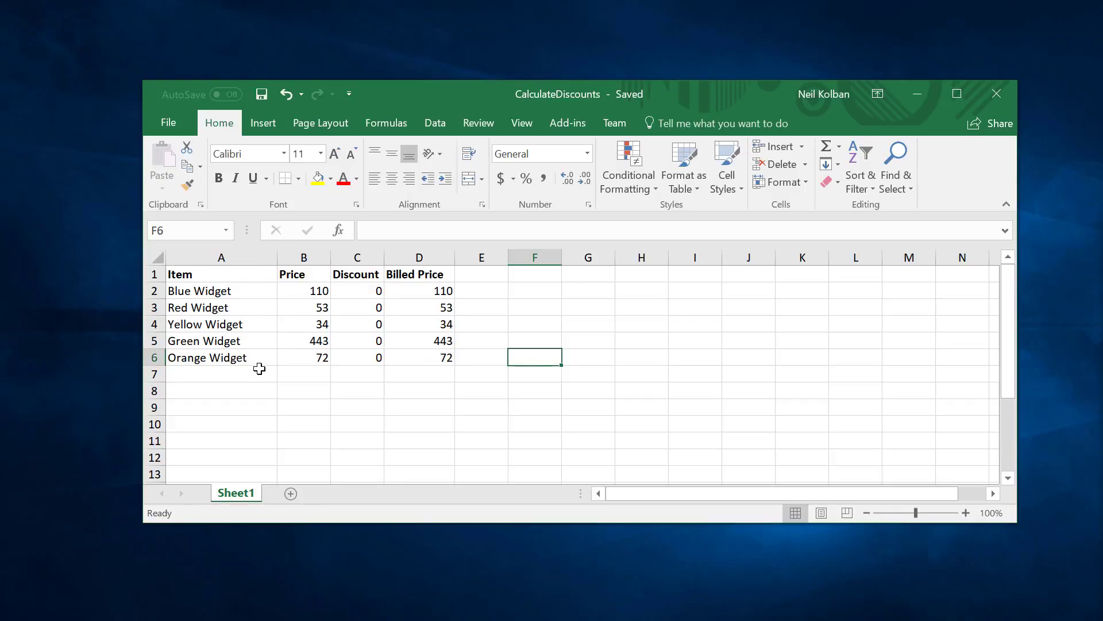
mouse_move(220, 291)
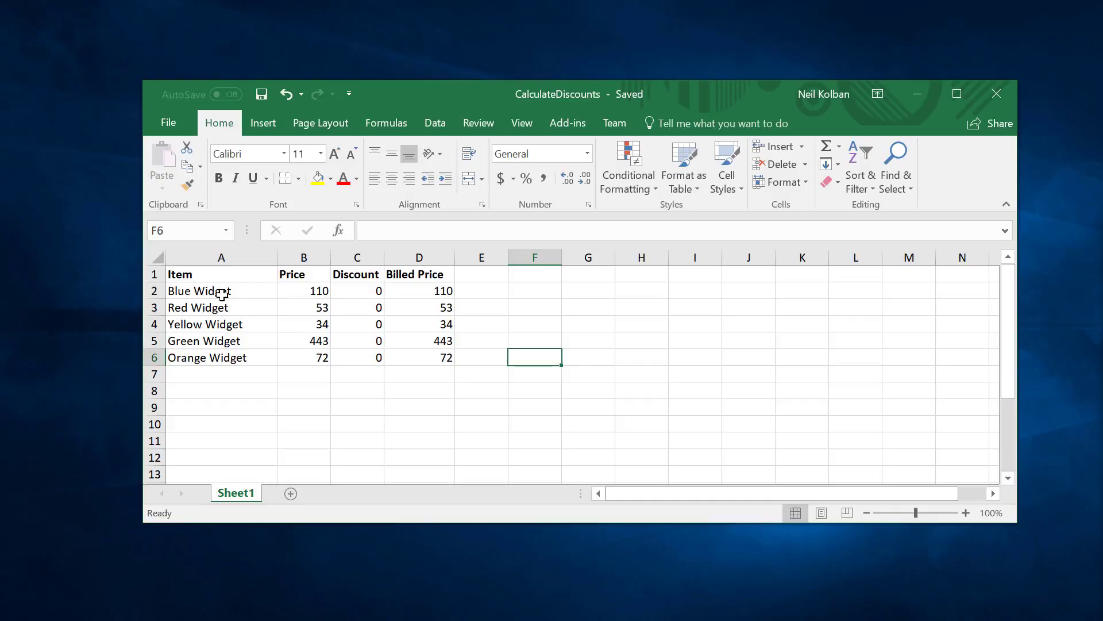
mouse_move(322, 299)
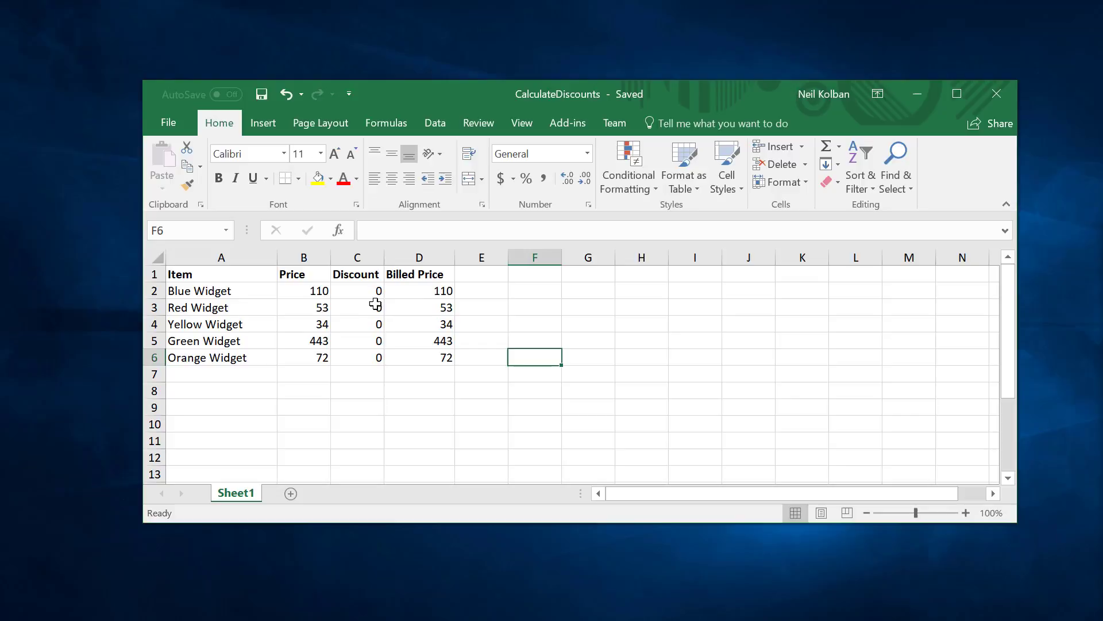
mouse_move(471, 291)
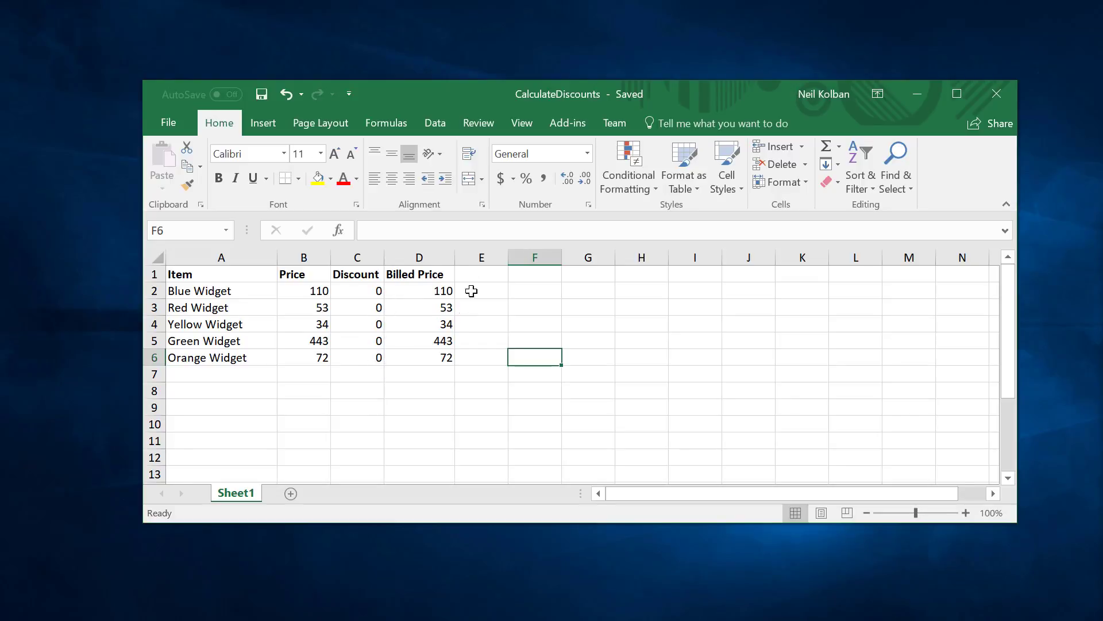
mouse_move(463, 388)
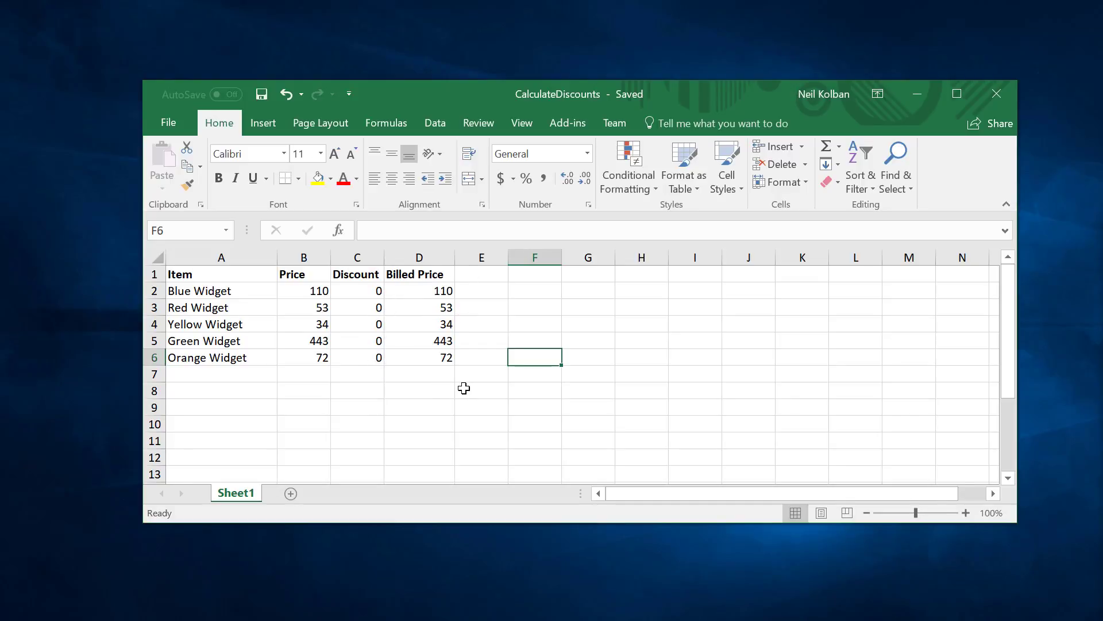
mouse_move(377, 355)
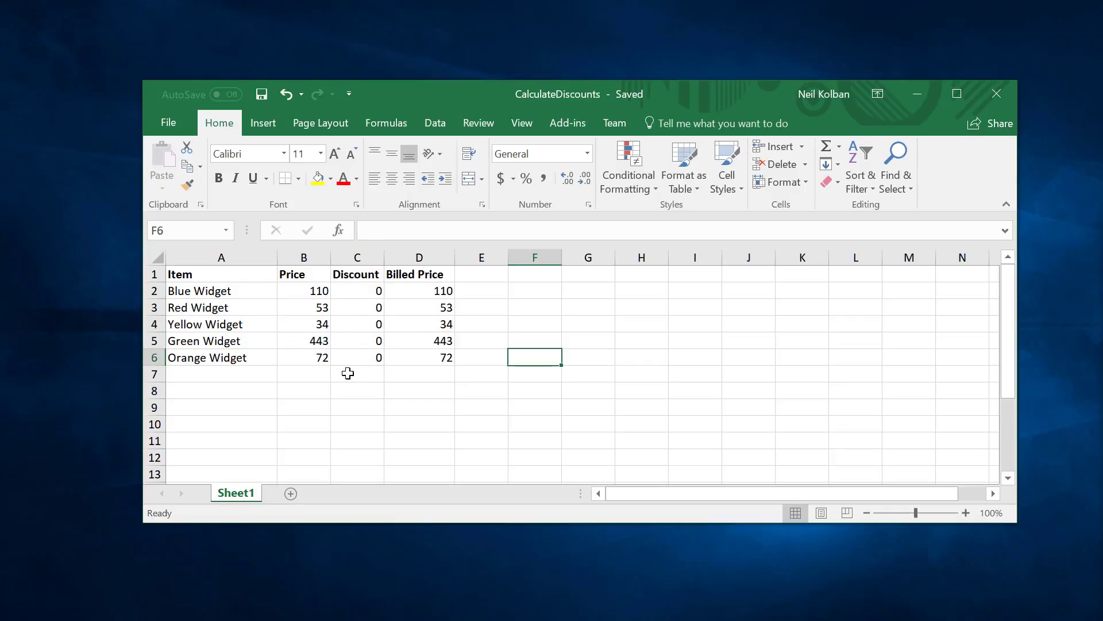
mouse_move(446, 334)
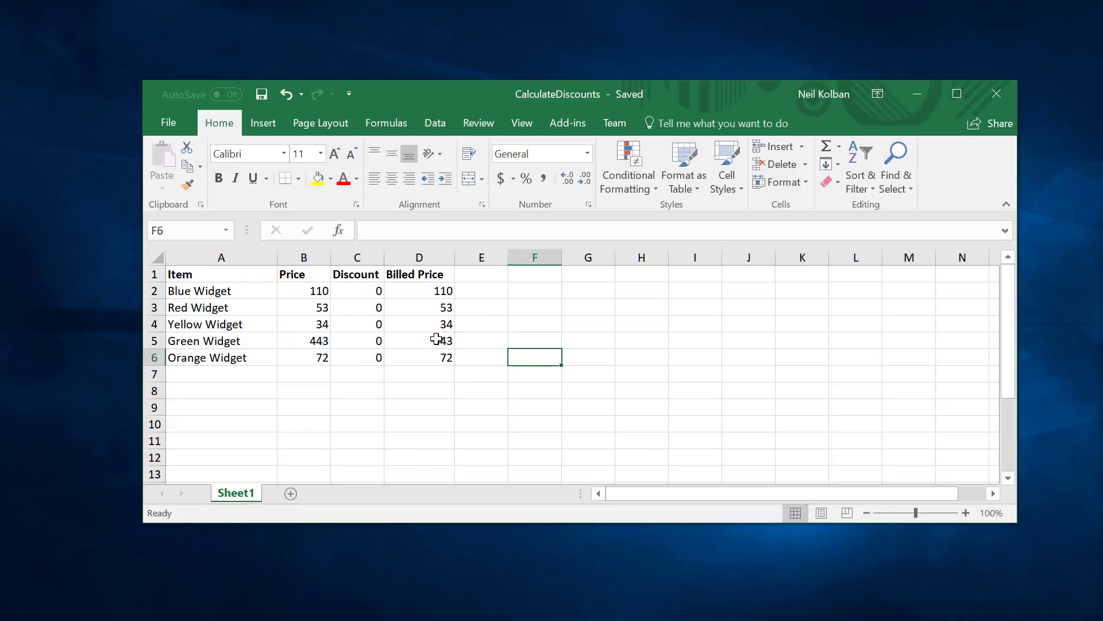
mouse_move(200, 265)
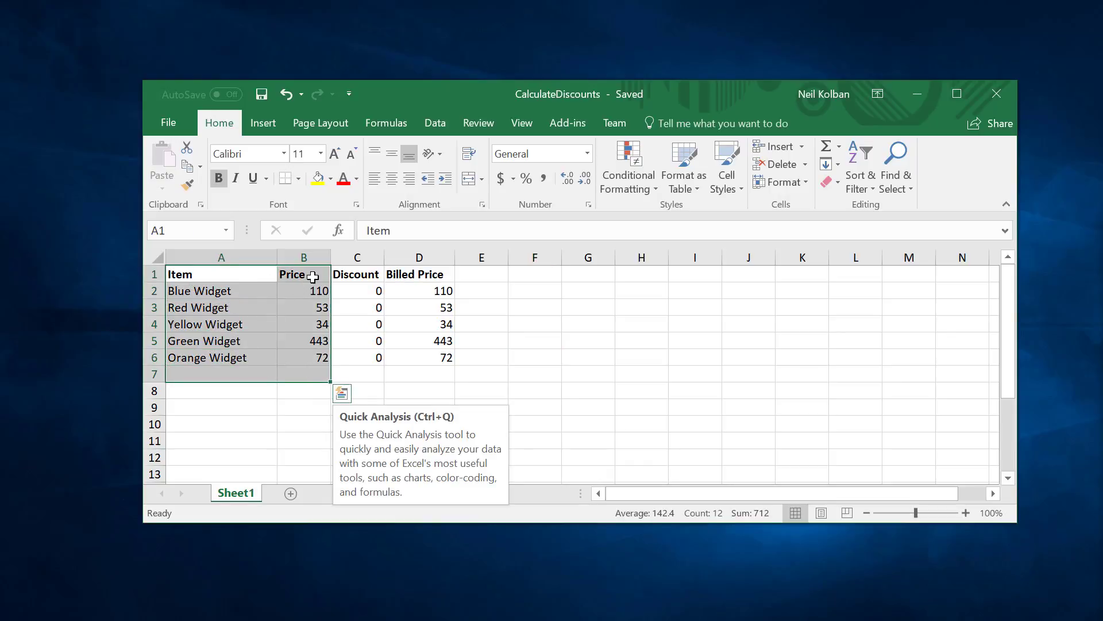
left_click(356, 289)
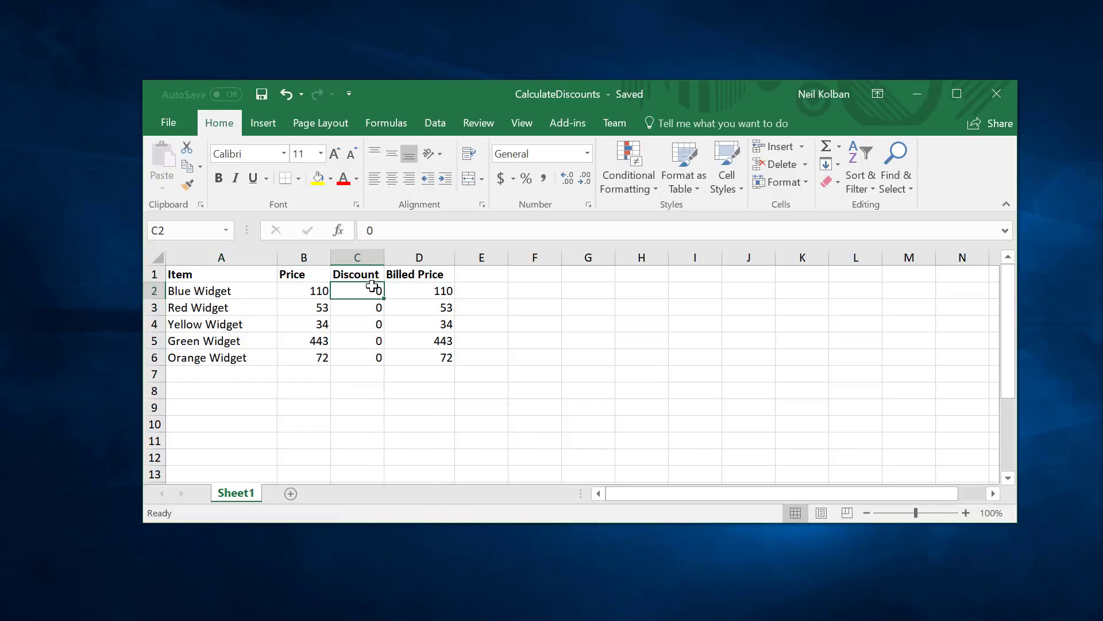
mouse_move(597, 343)
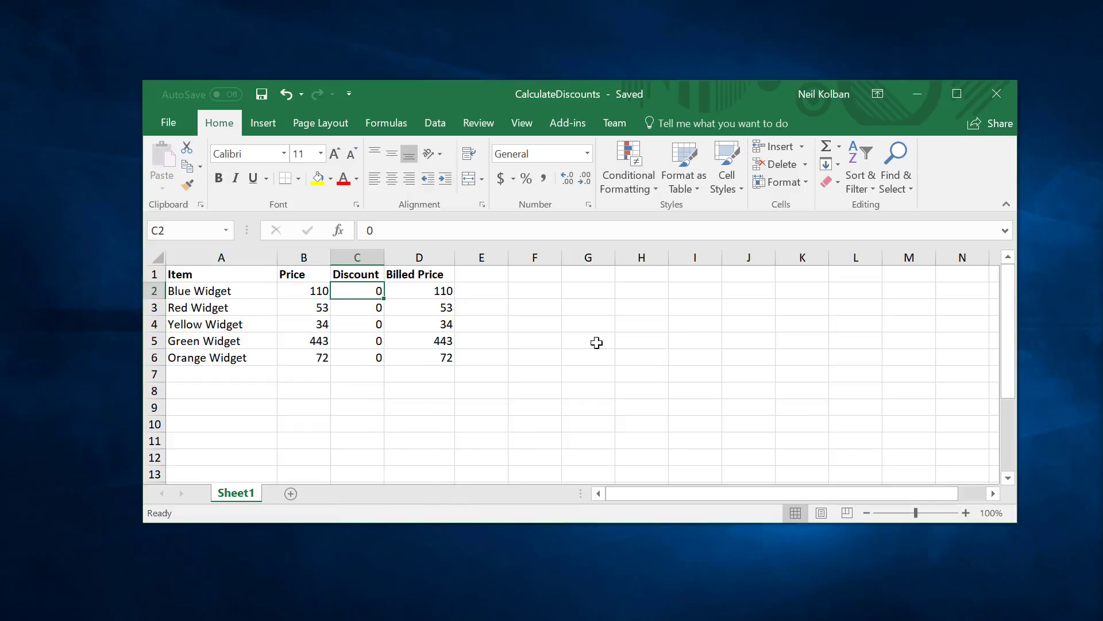
mouse_move(596, 342)
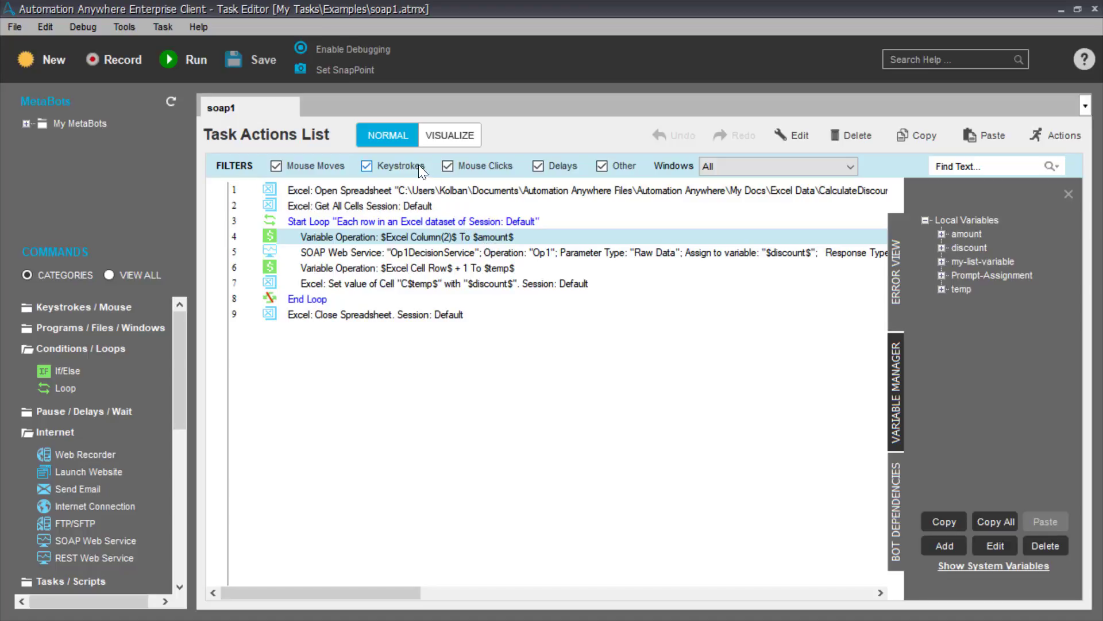
mouse_move(472, 165)
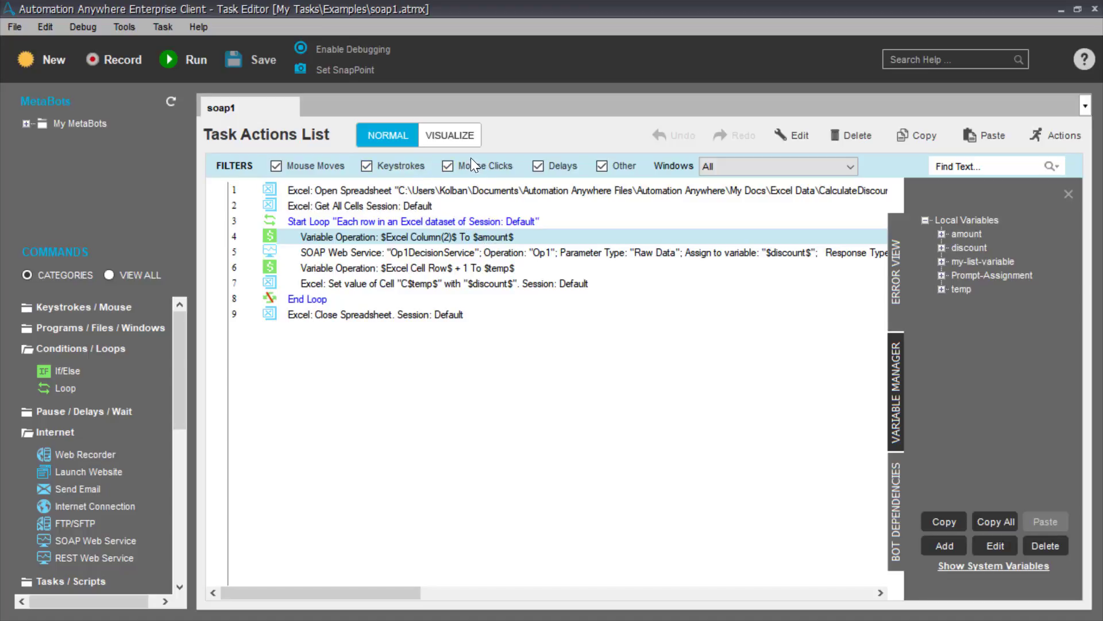
mouse_move(444, 198)
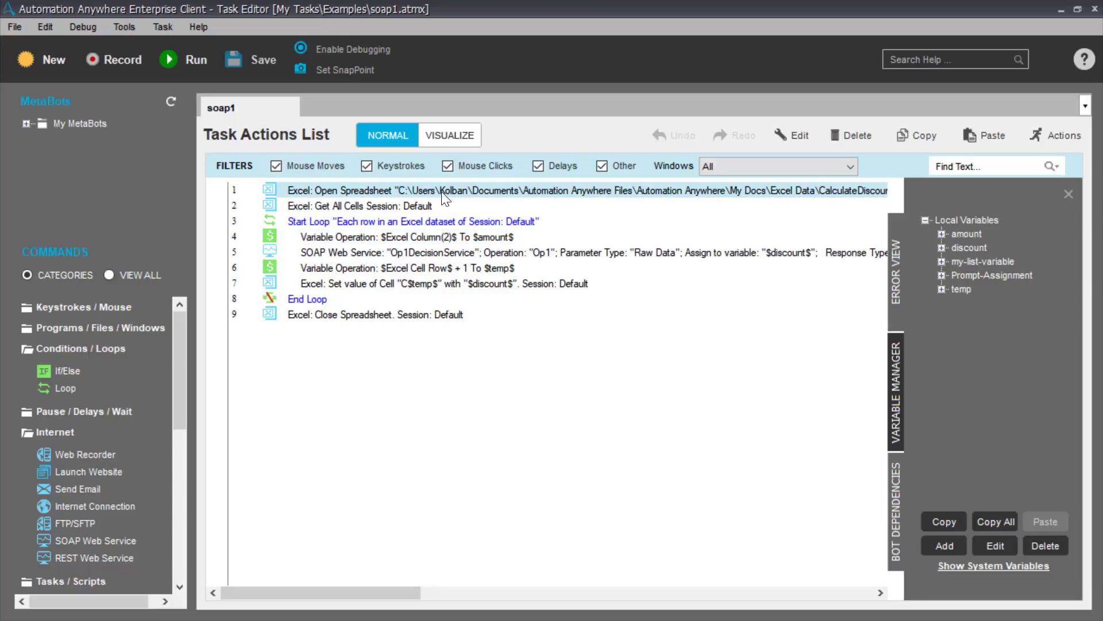
left_click(358, 205)
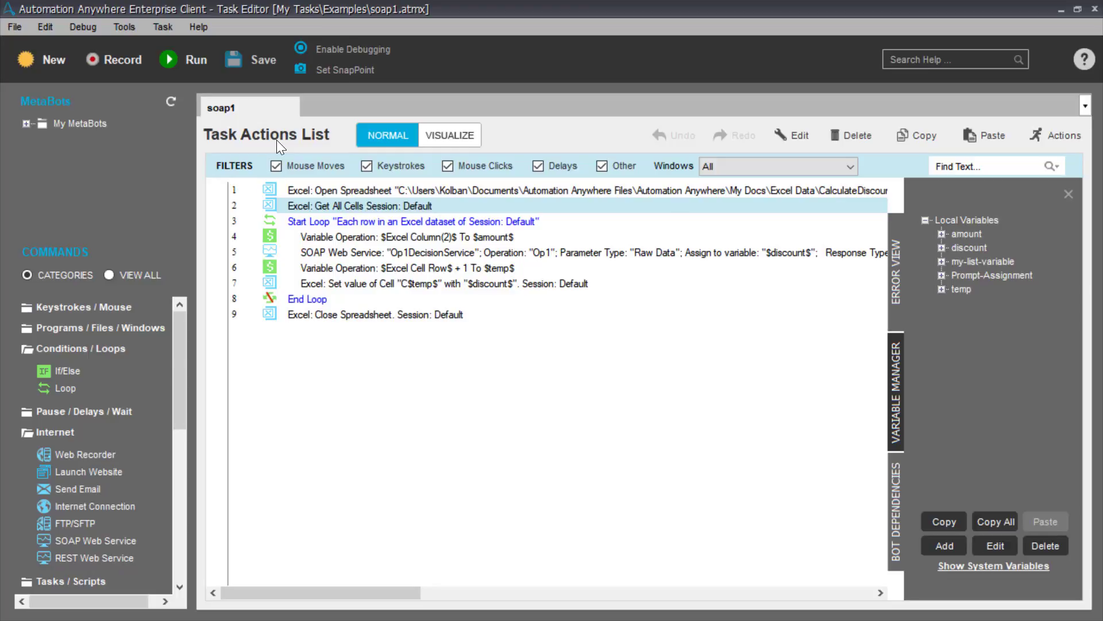
double_click(358, 205)
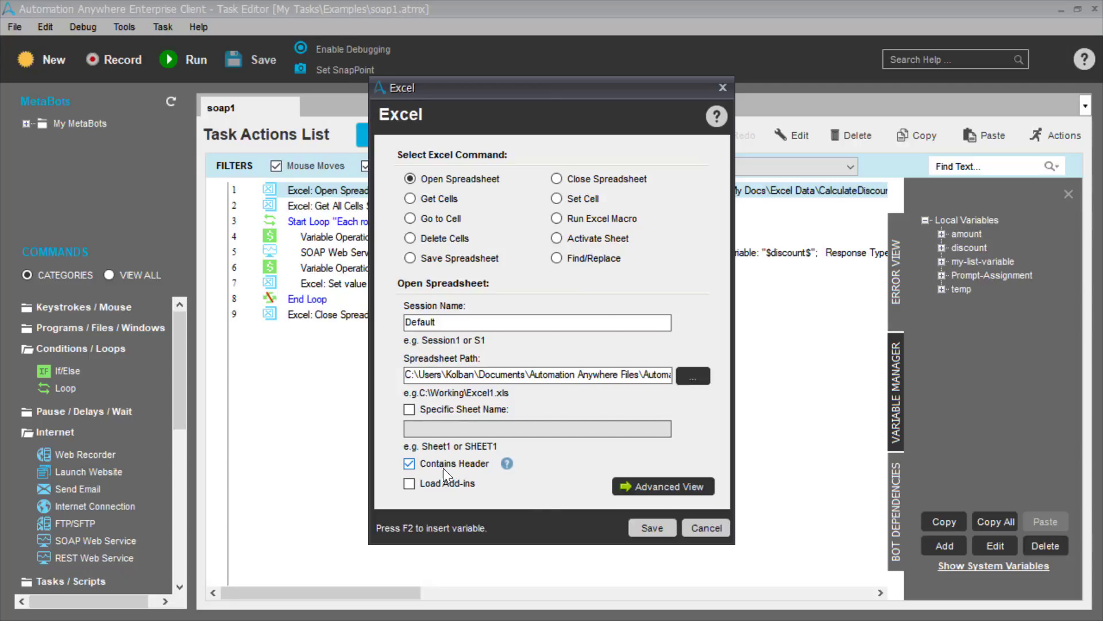
left_click(705, 528)
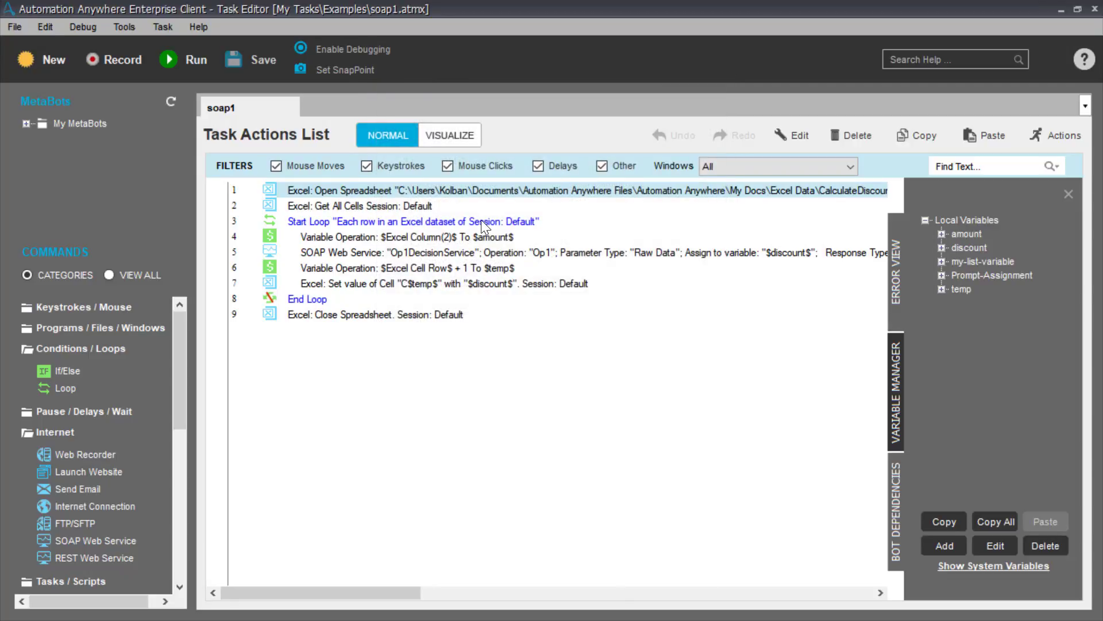
Step: Inspect the row loop and the Column(2)-to-amount assignment, then request the ruleset's HTDS description file
double_click(414, 221)
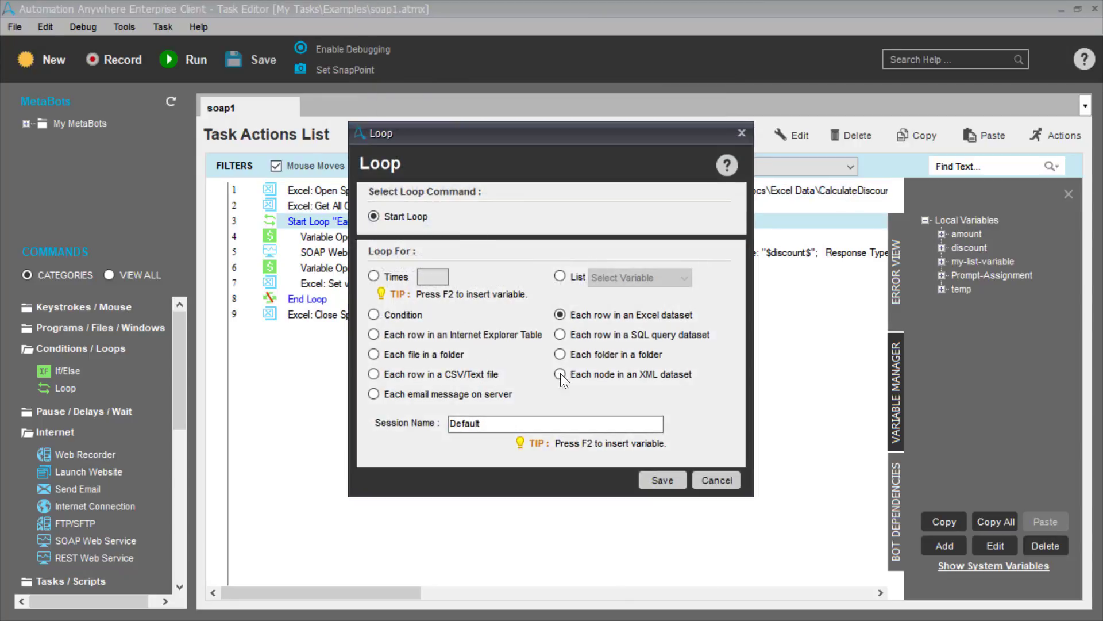
mouse_move(729, 461)
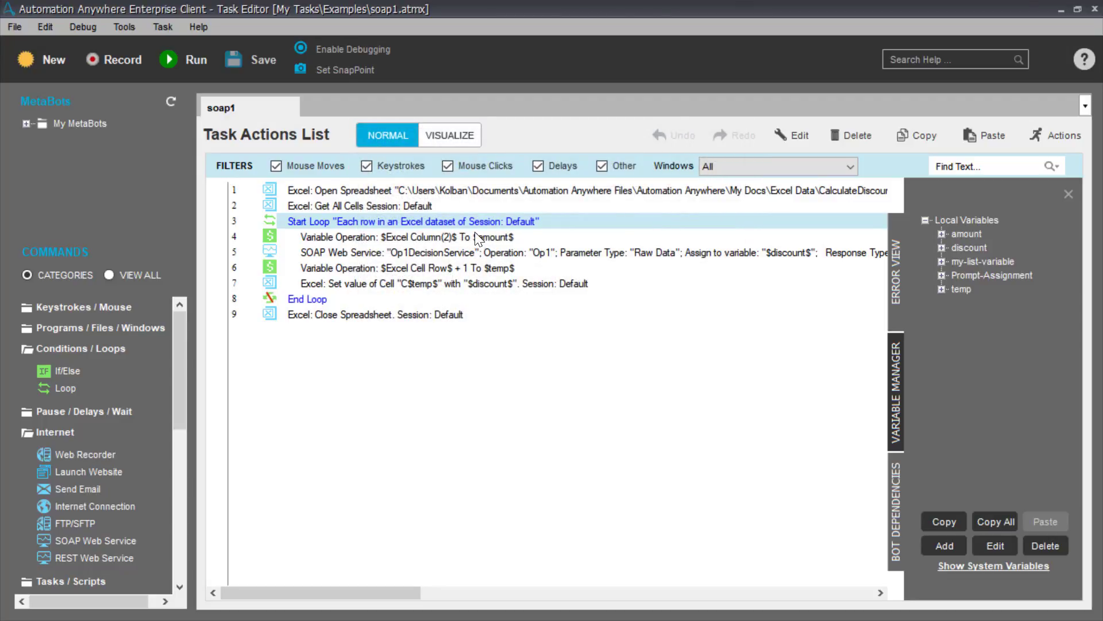
double_click(400, 237)
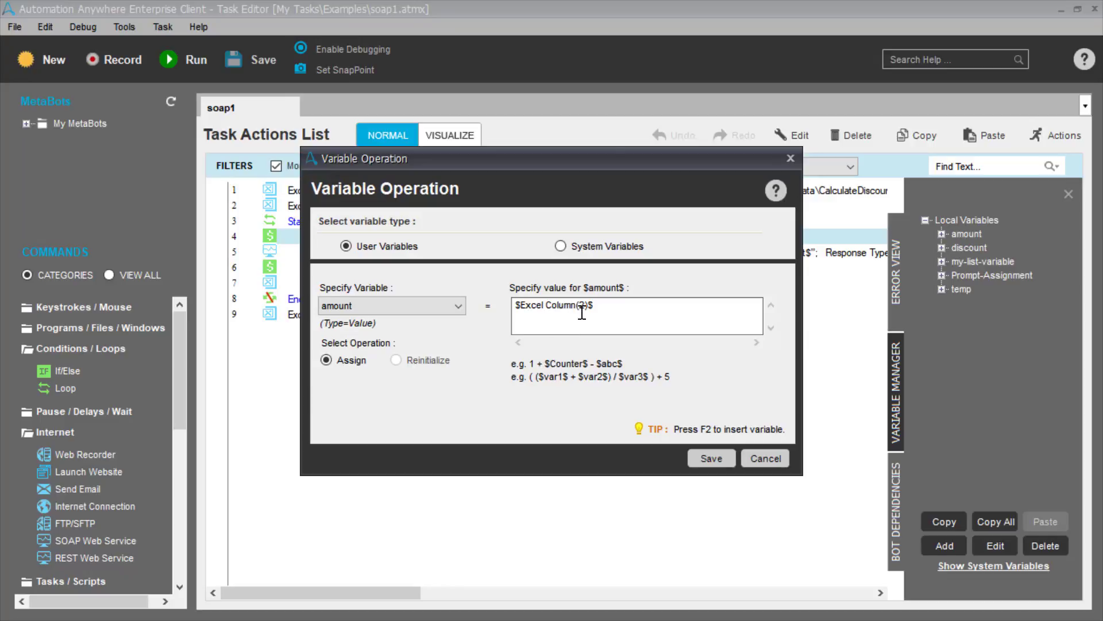
left_click(710, 459)
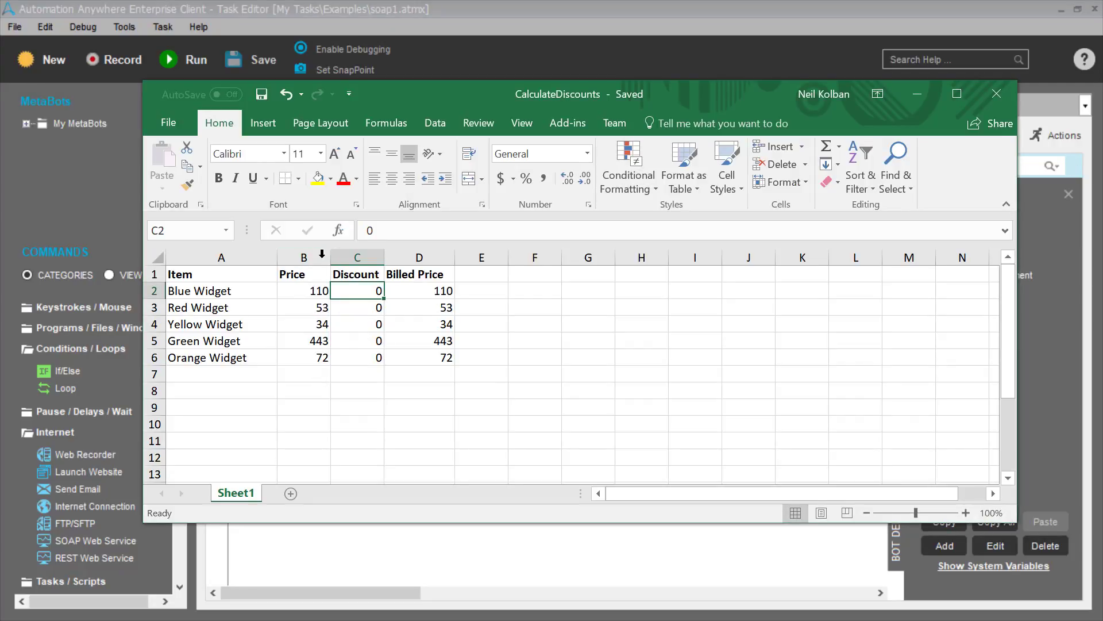
mouse_move(917, 93)
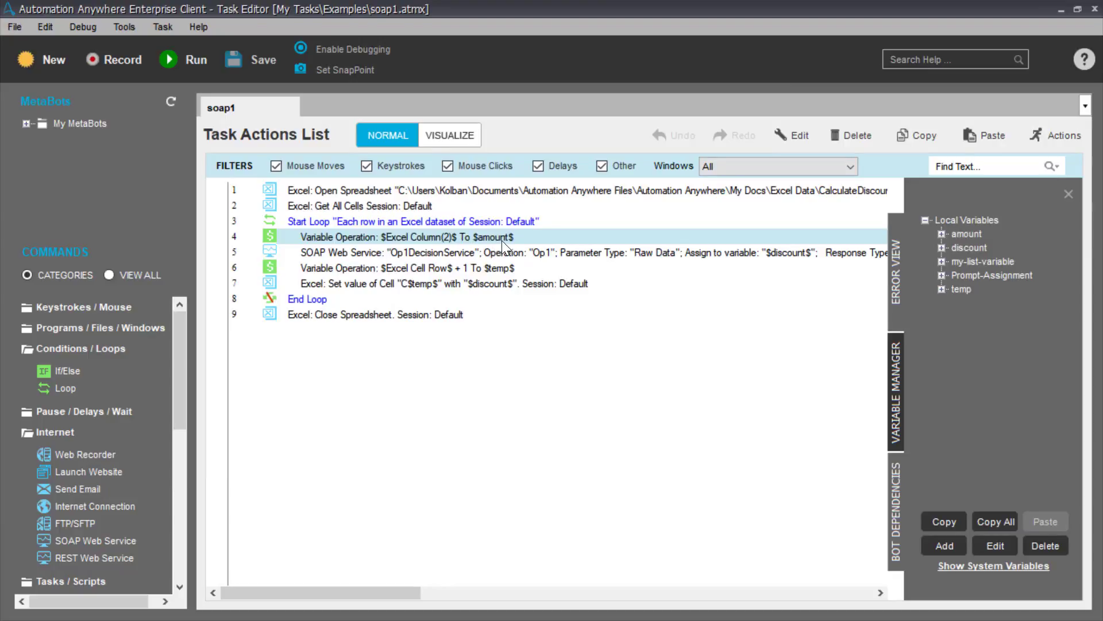
mouse_move(397, 246)
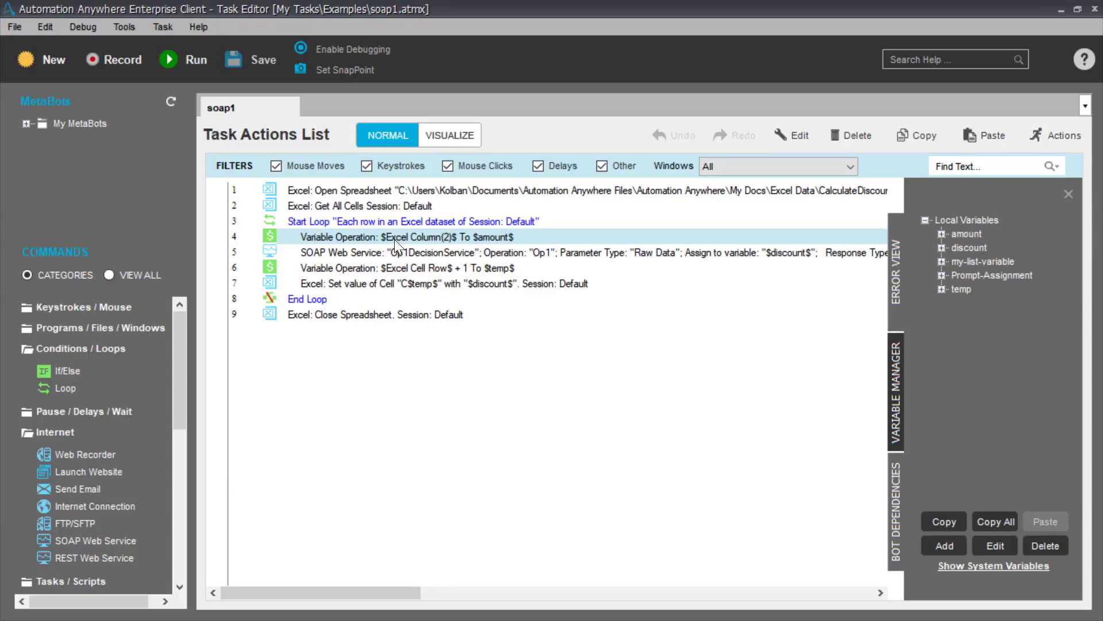
mouse_move(513, 243)
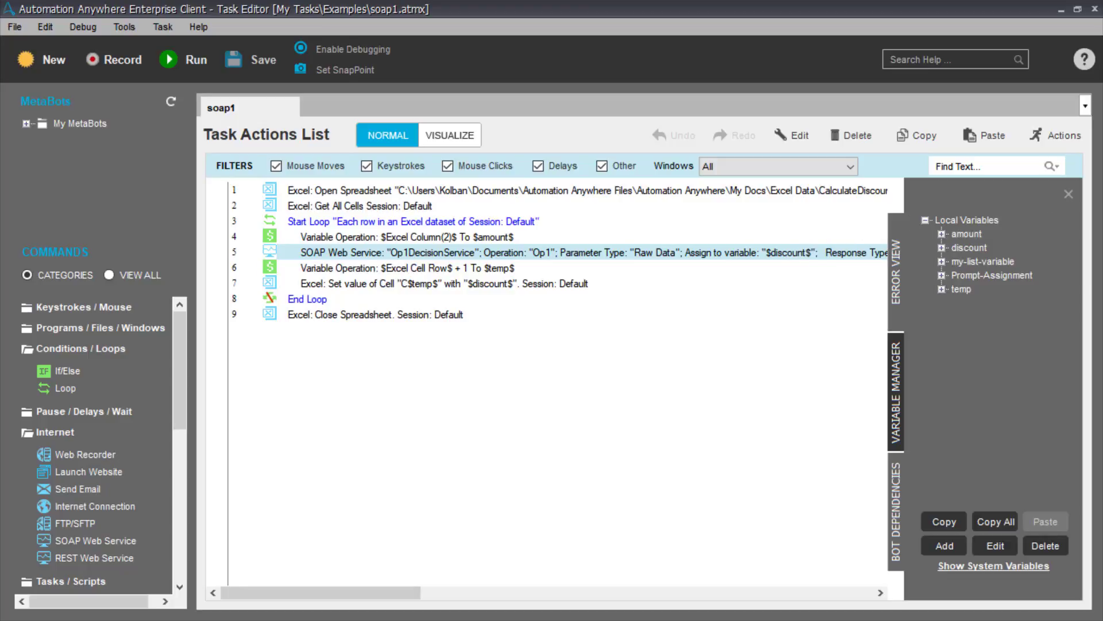
mouse_move(762, 233)
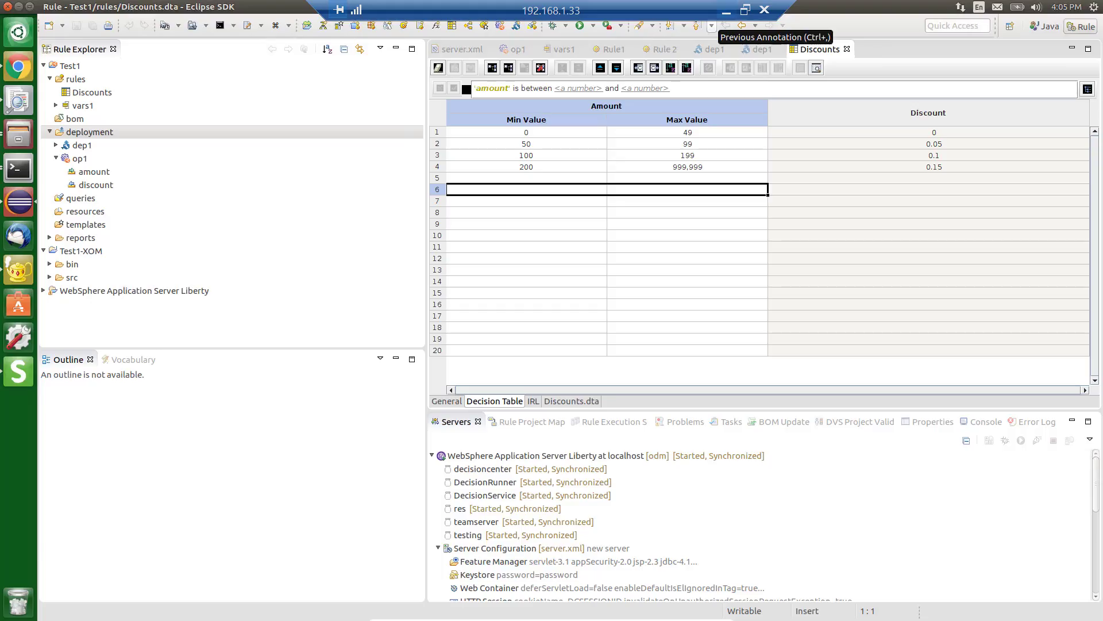
mouse_move(46, 86)
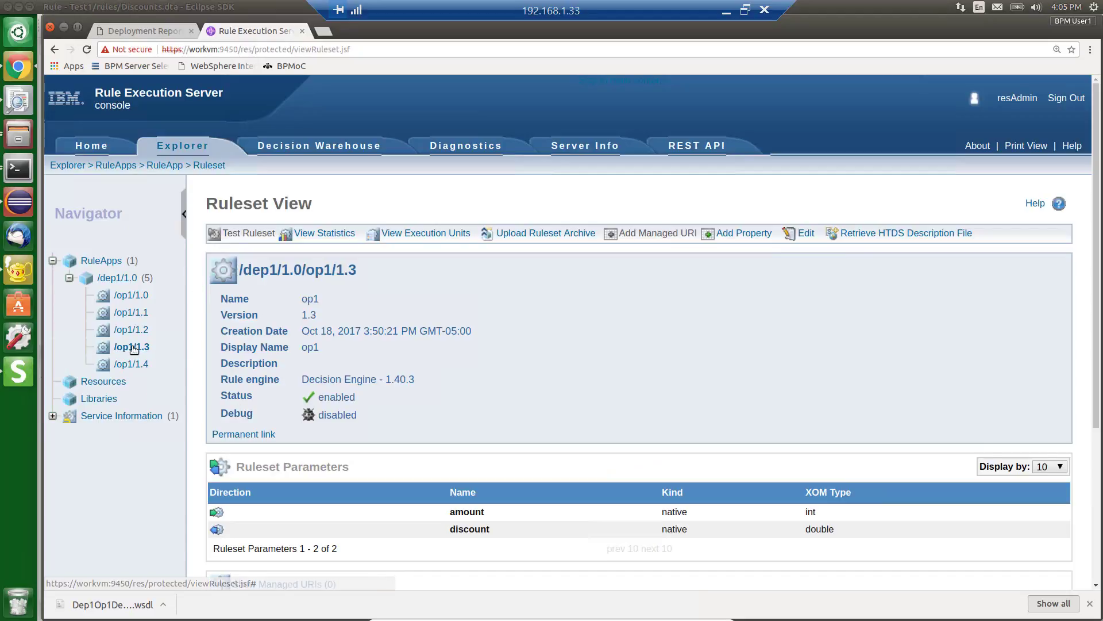
mouse_move(907, 233)
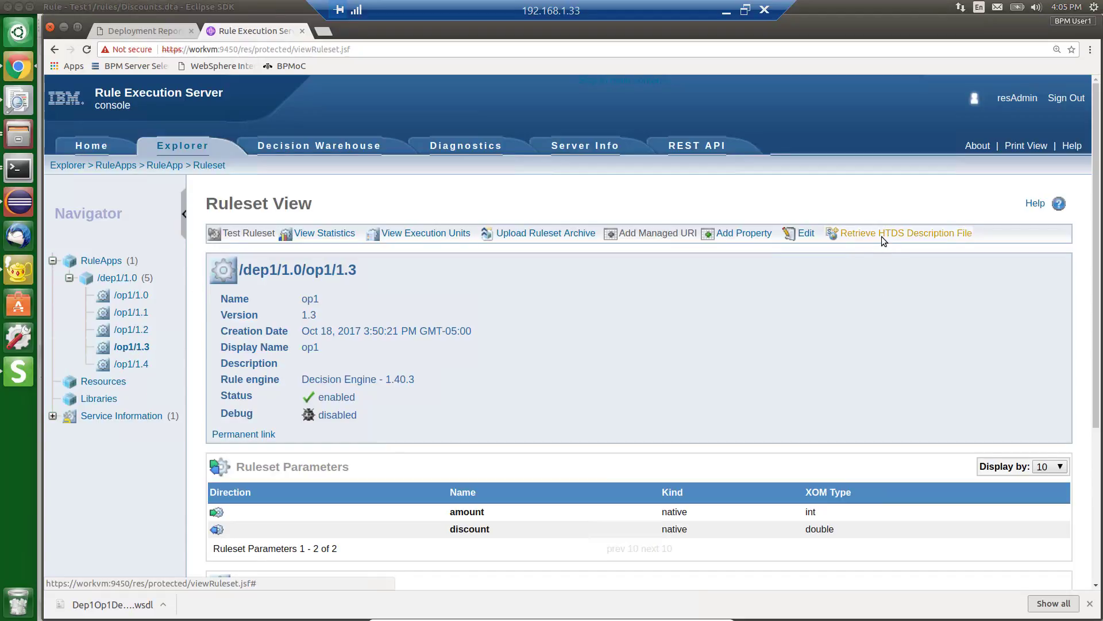
left_click(907, 233)
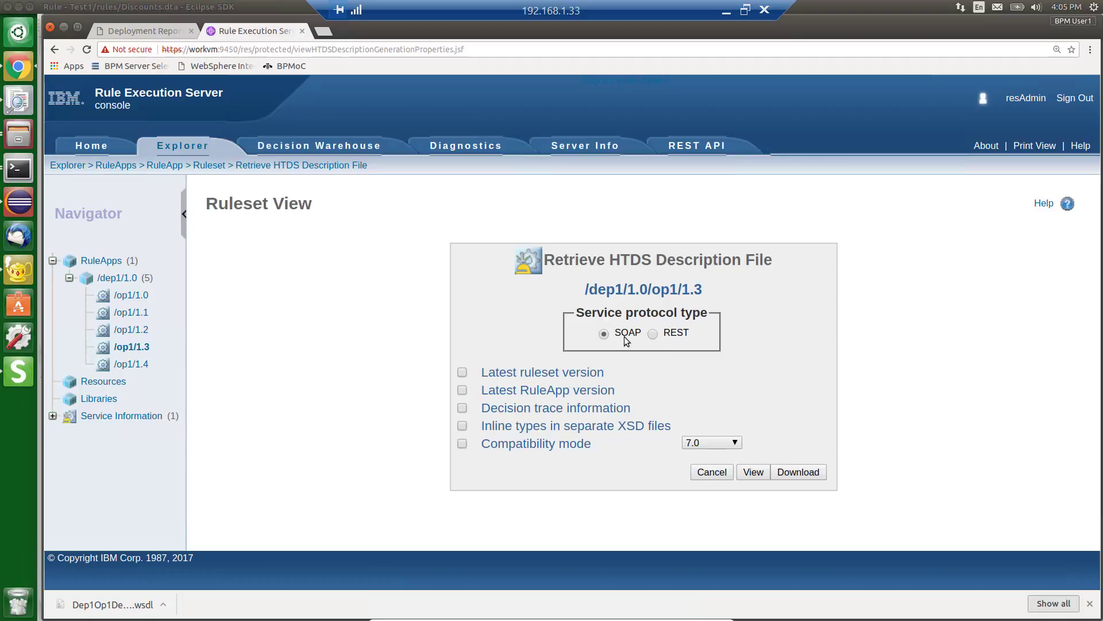
mouse_move(797, 471)
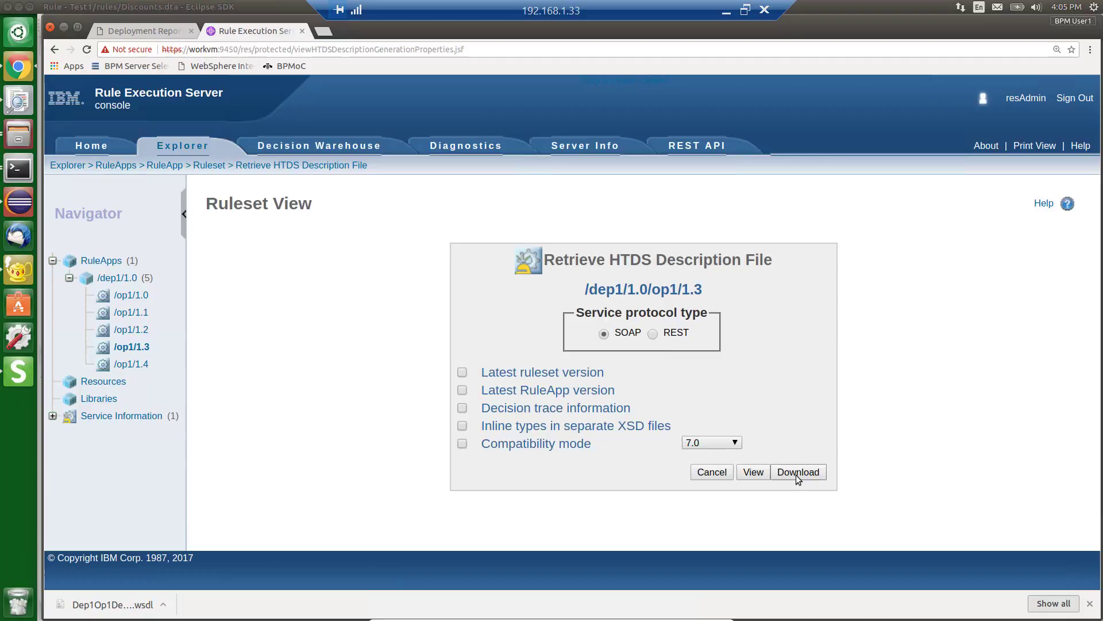
mouse_move(640, 337)
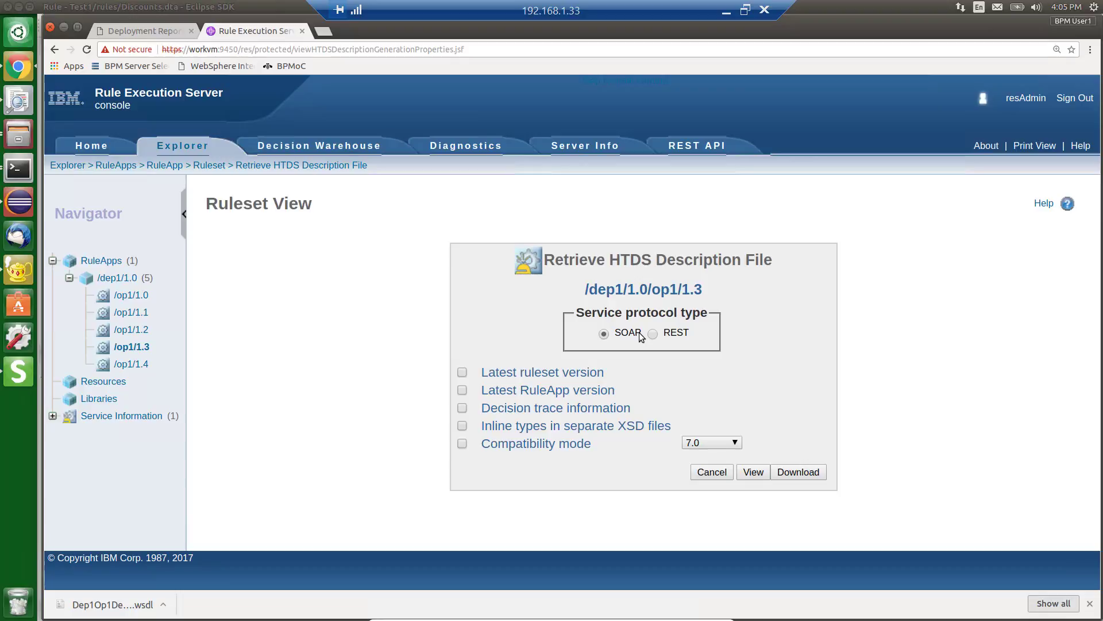
mouse_move(700, 325)
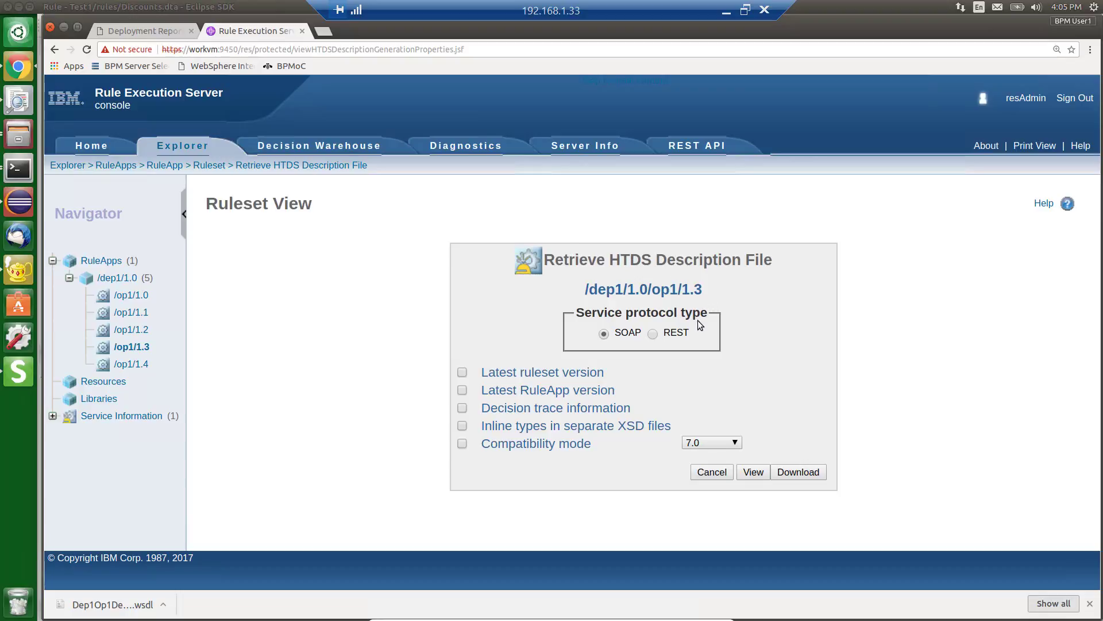
mouse_move(700, 315)
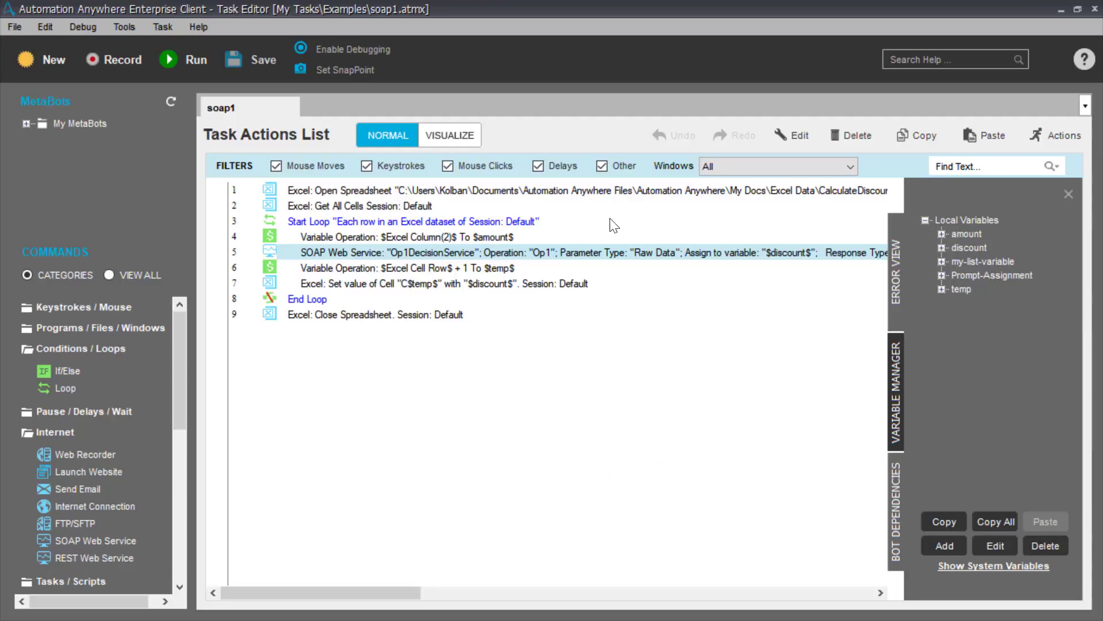
mouse_move(1008, 258)
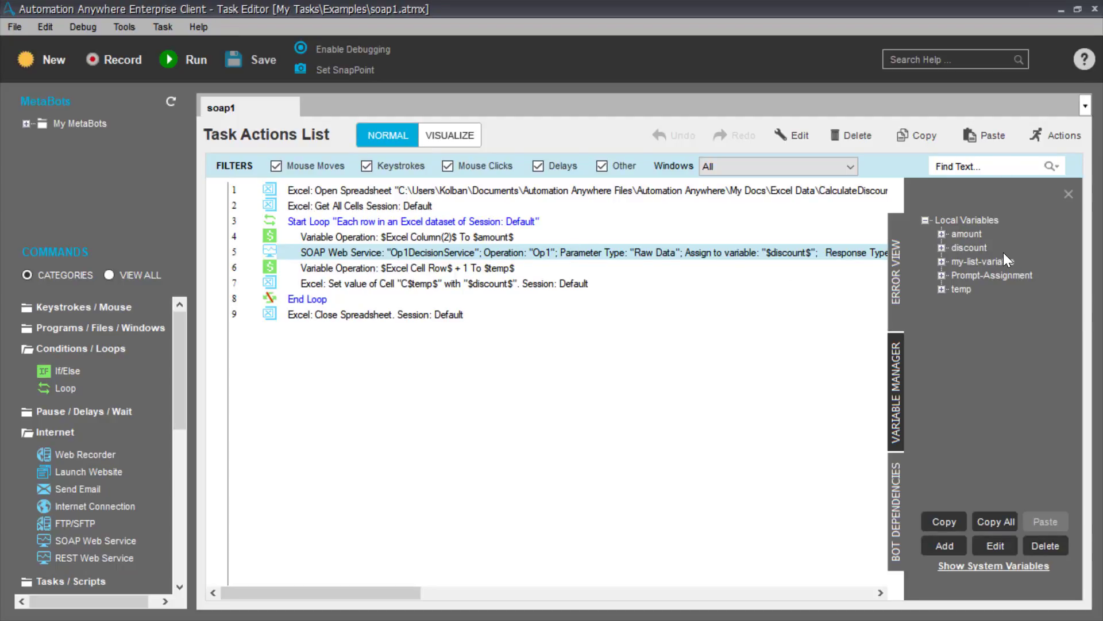
mouse_move(609, 252)
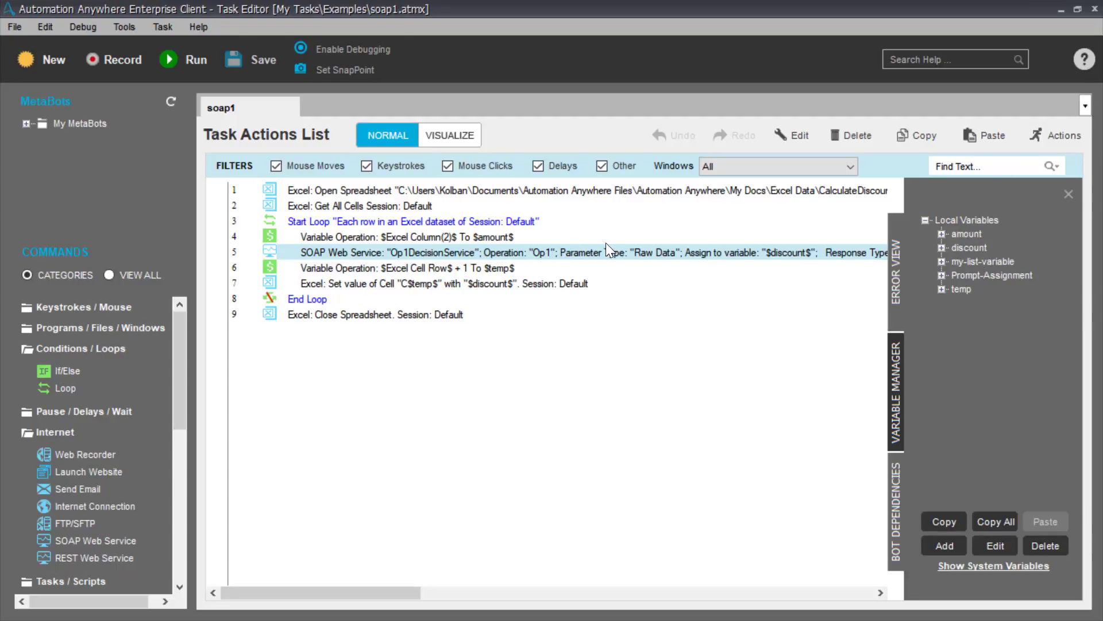
mouse_move(810, 262)
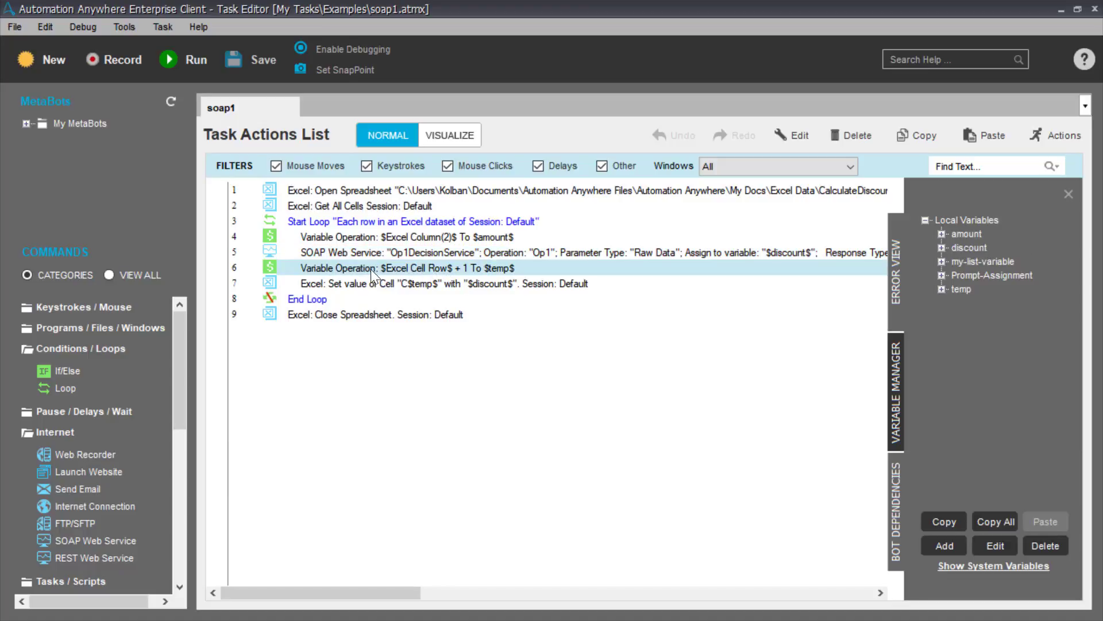
mouse_move(415, 272)
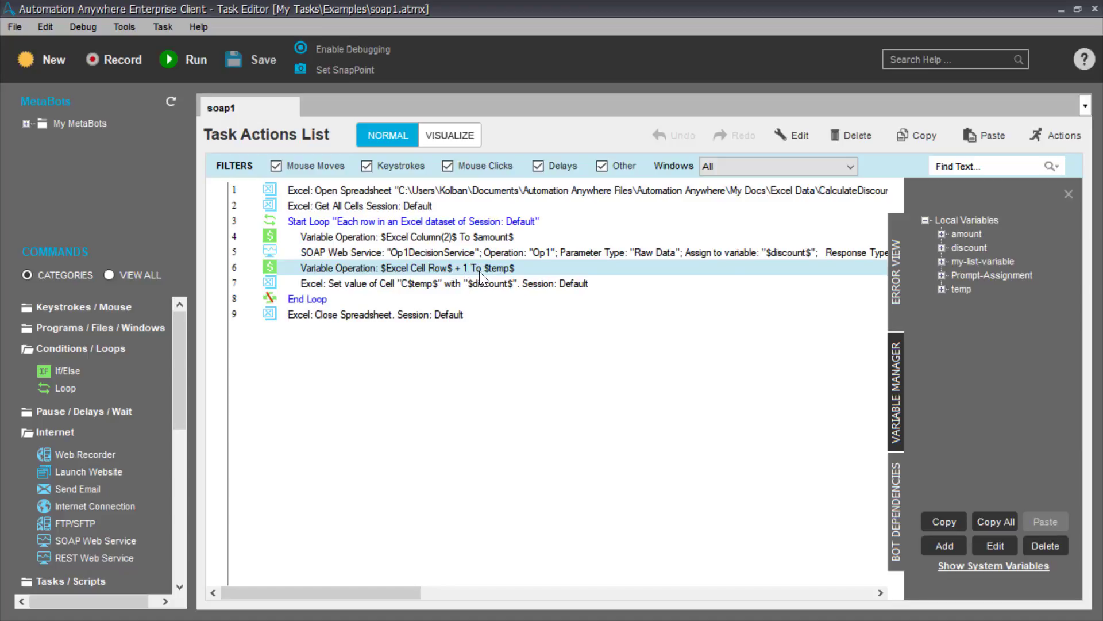
mouse_move(521, 282)
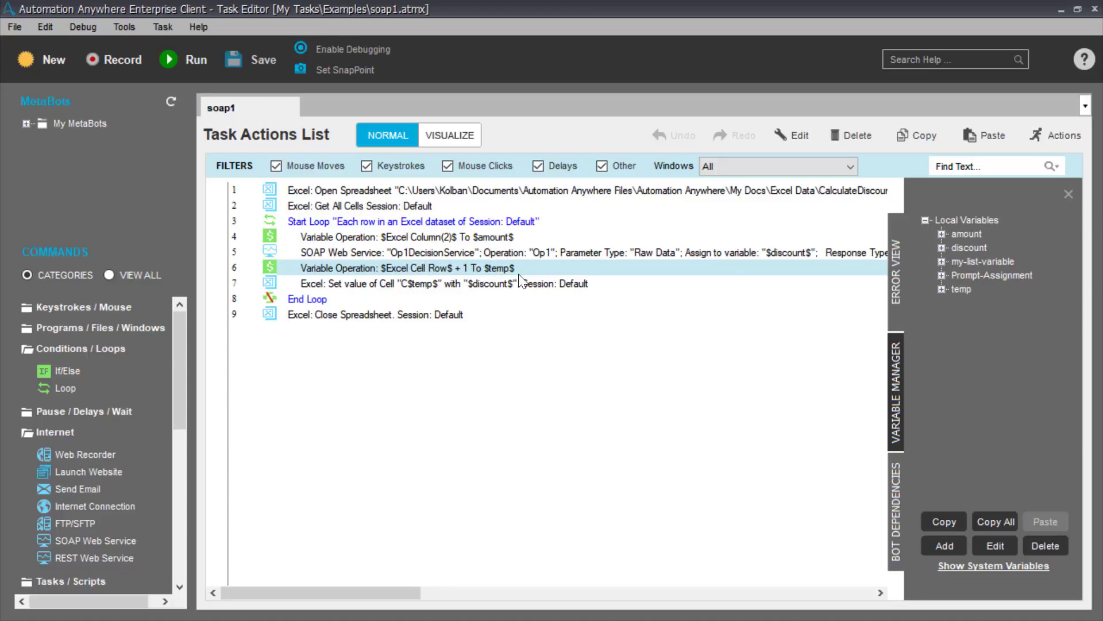
mouse_move(494, 296)
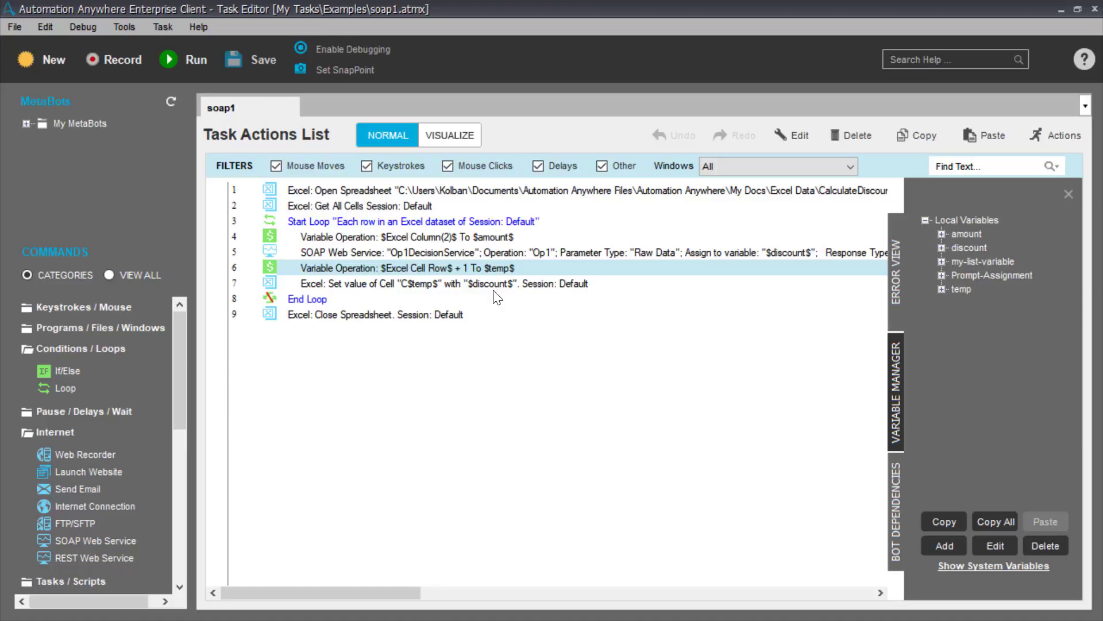
mouse_move(451, 275)
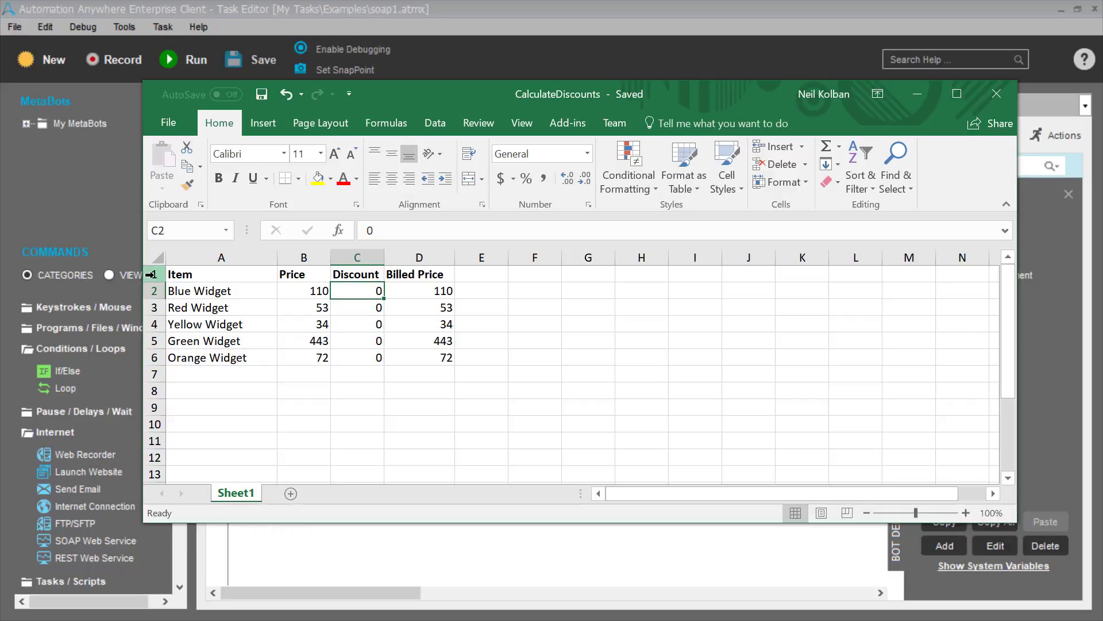
mouse_move(916, 153)
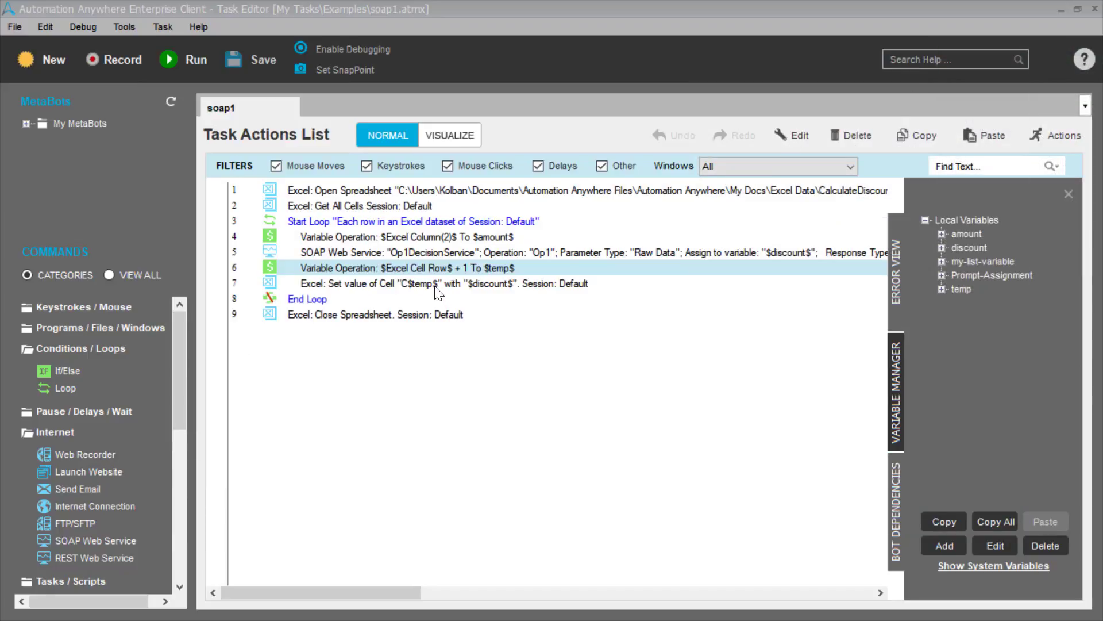
Step: Review the Set Cell step writing $discount$ into cell C$temp$
double_click(437, 283)
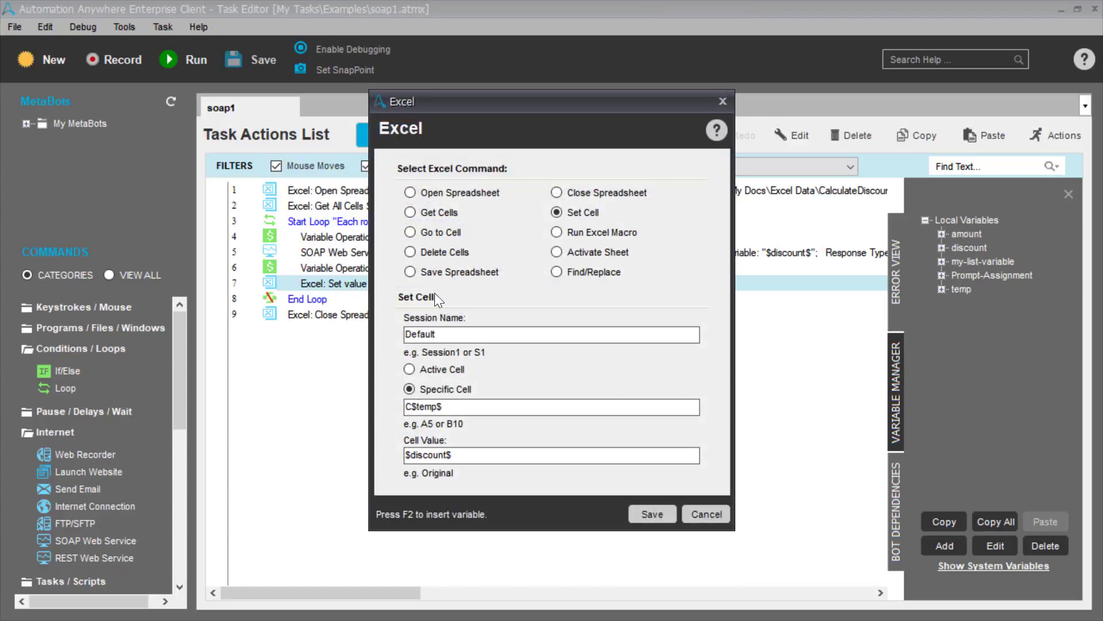
mouse_move(416, 411)
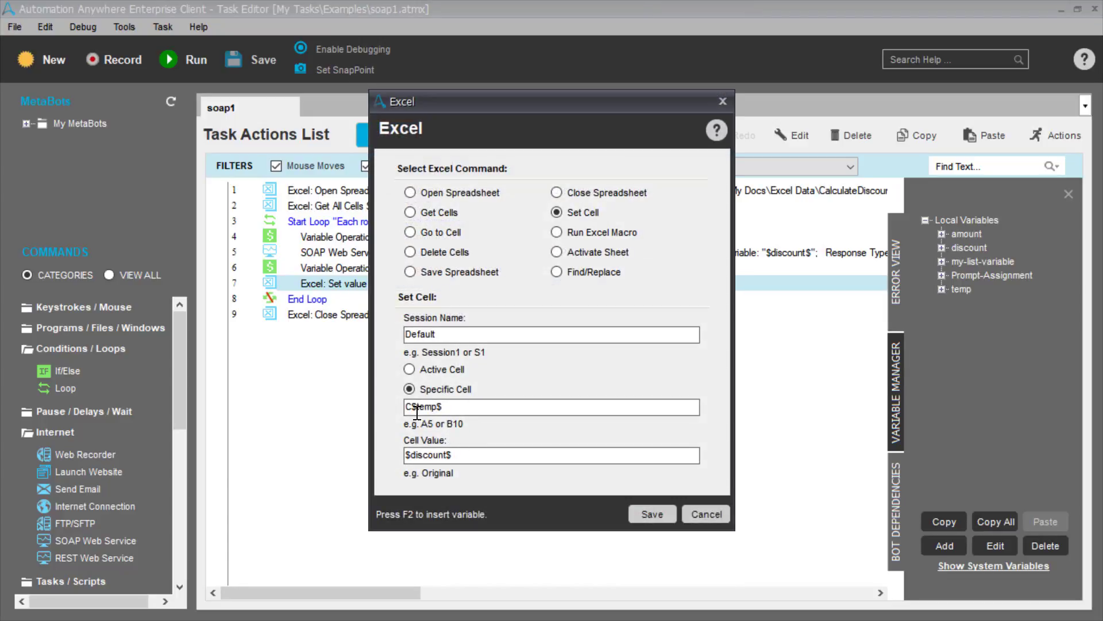
mouse_move(1087, 148)
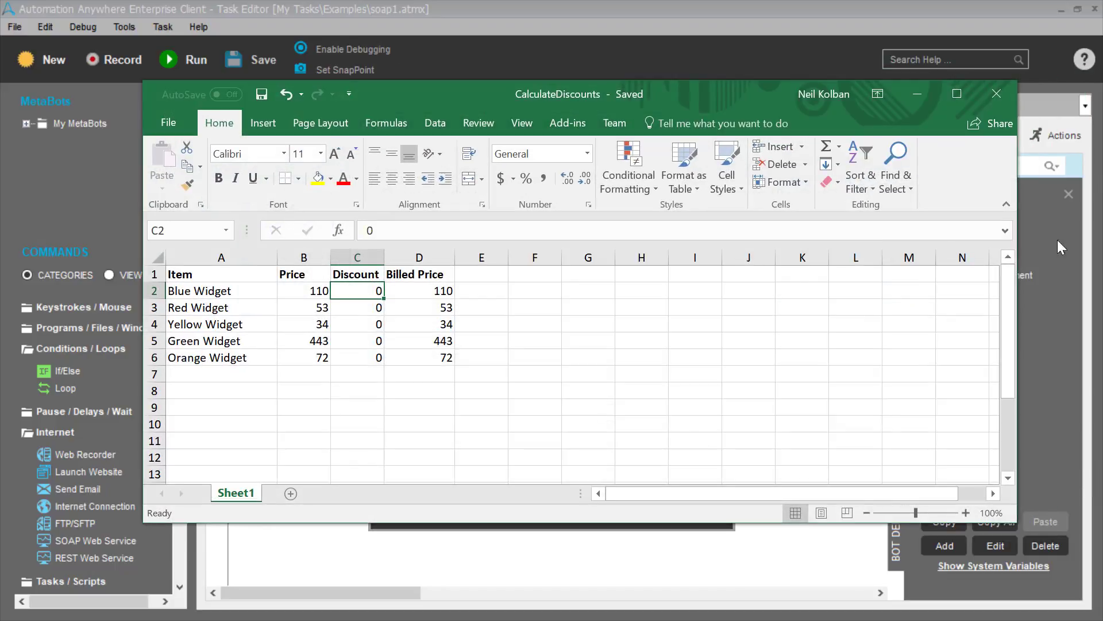
mouse_move(359, 388)
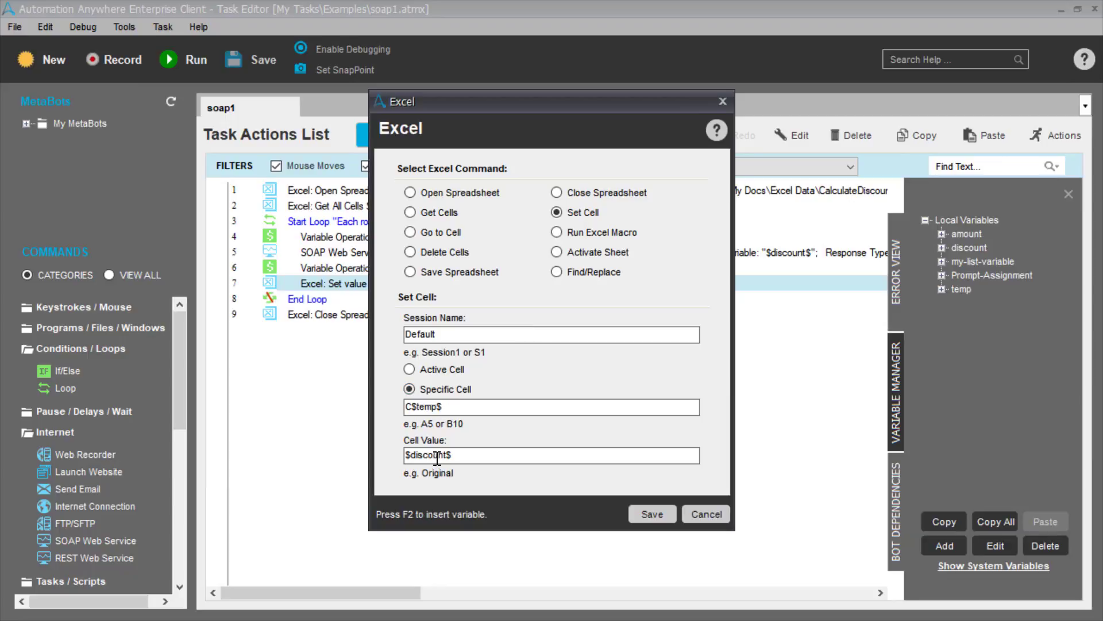
mouse_move(734, 526)
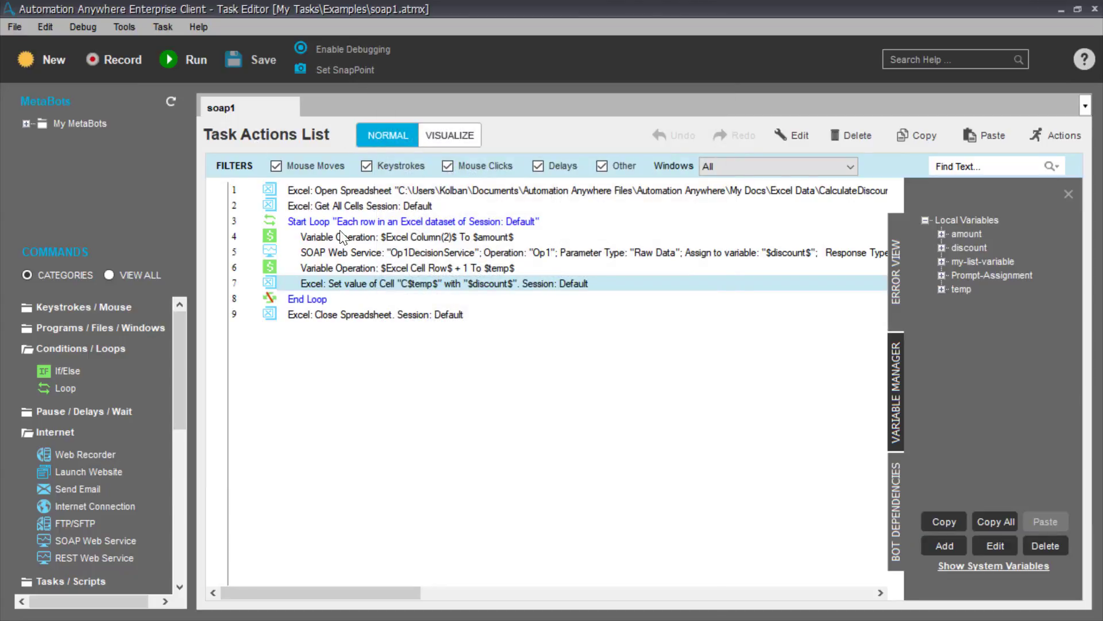
mouse_move(376, 338)
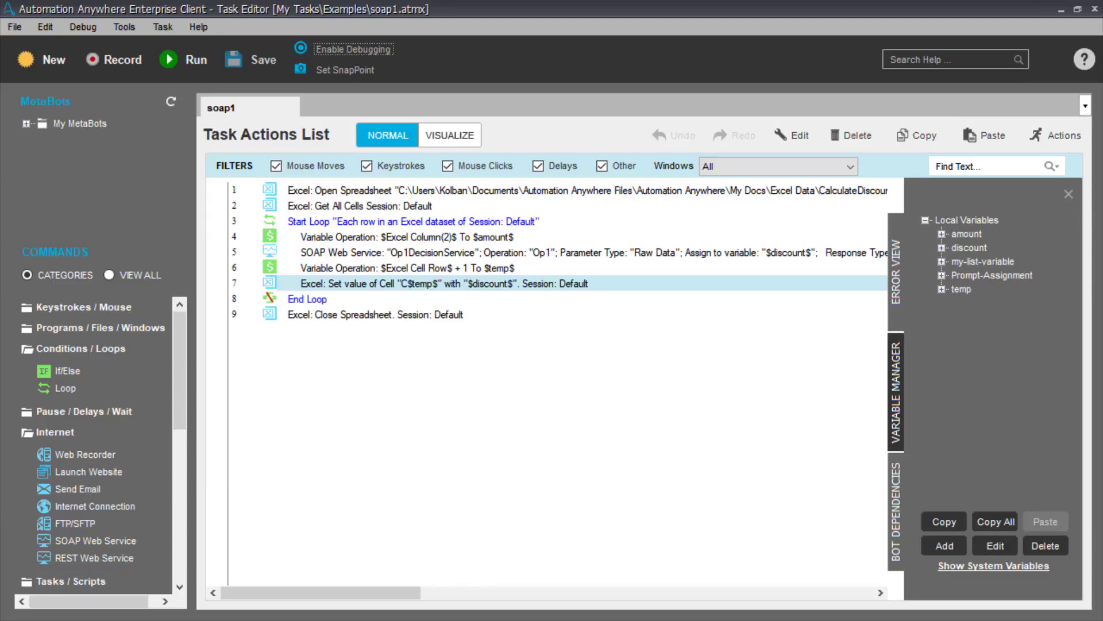
Step: Run soap1 and check CalculateDiscounts.xlsx shows discounts 0.1, 0.05, 0, 0.15, 0.05 with reduced billed prices
left_click(169, 58)
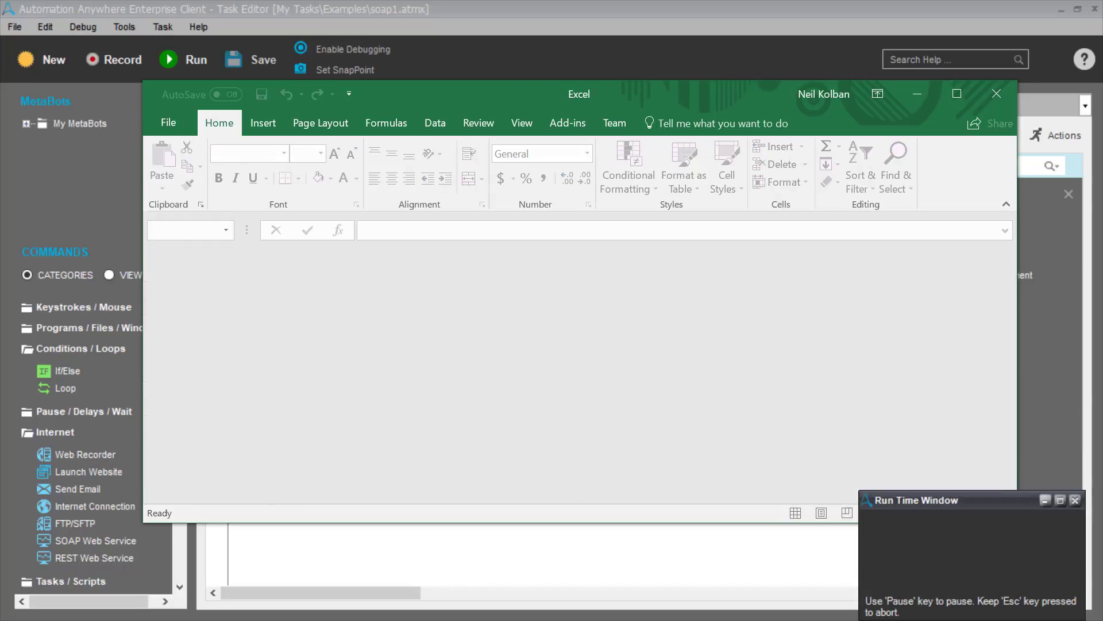
left_click(1074, 500)
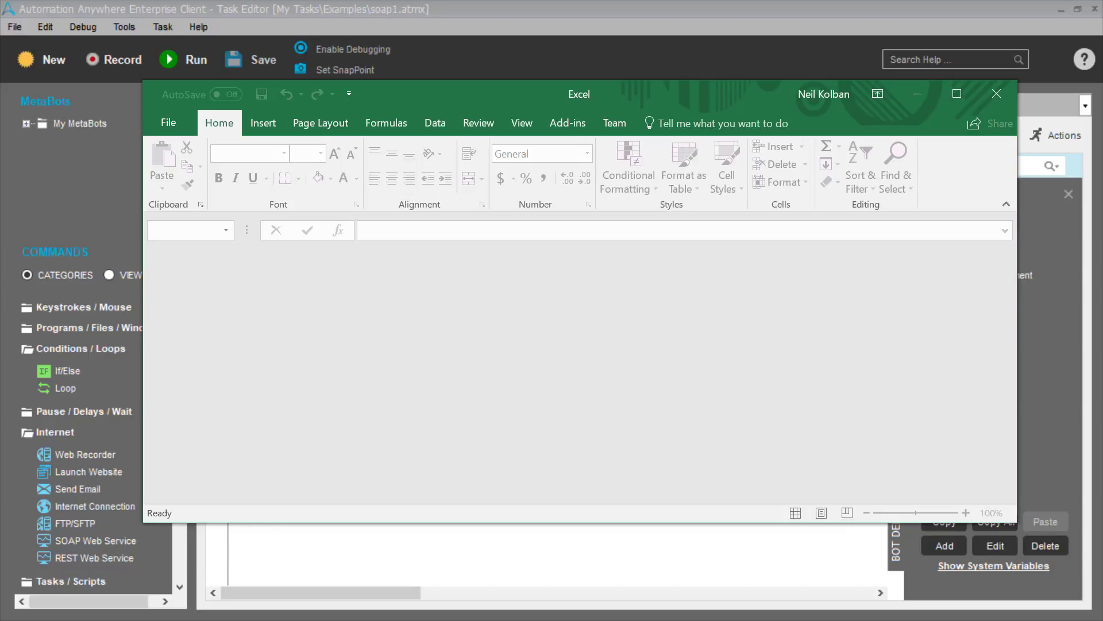
mouse_move(1090, 266)
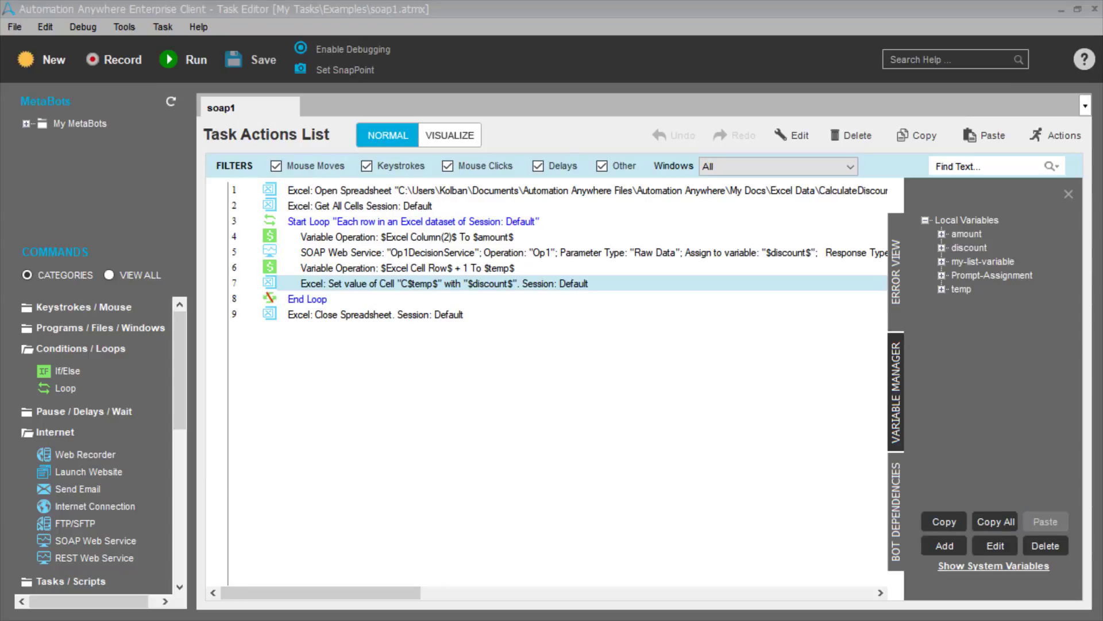
left_click(184, 58)
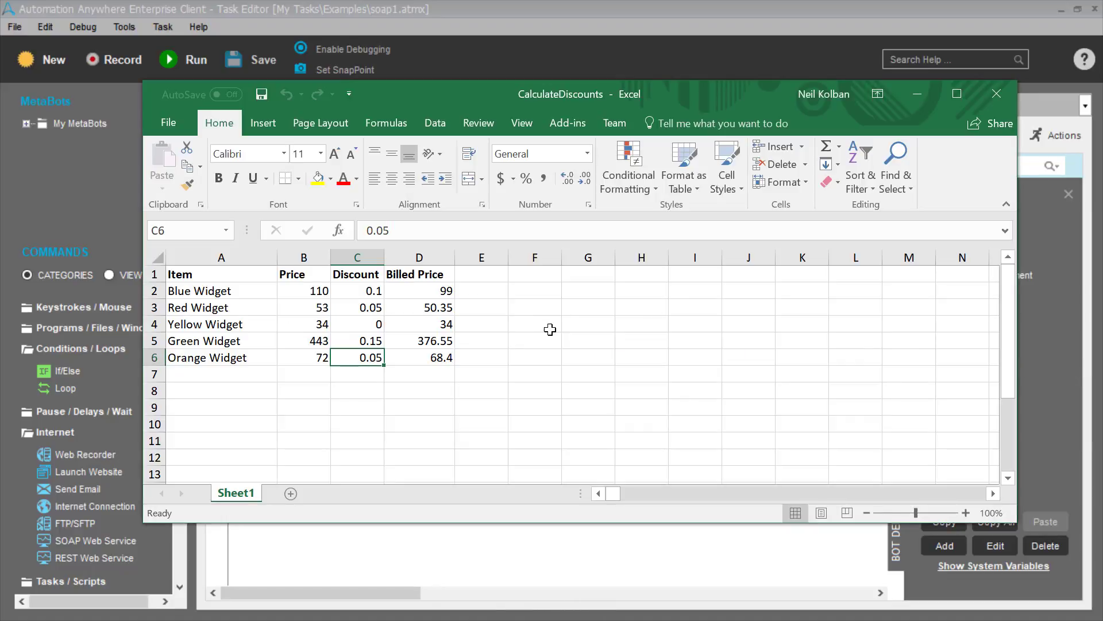
mouse_move(371, 340)
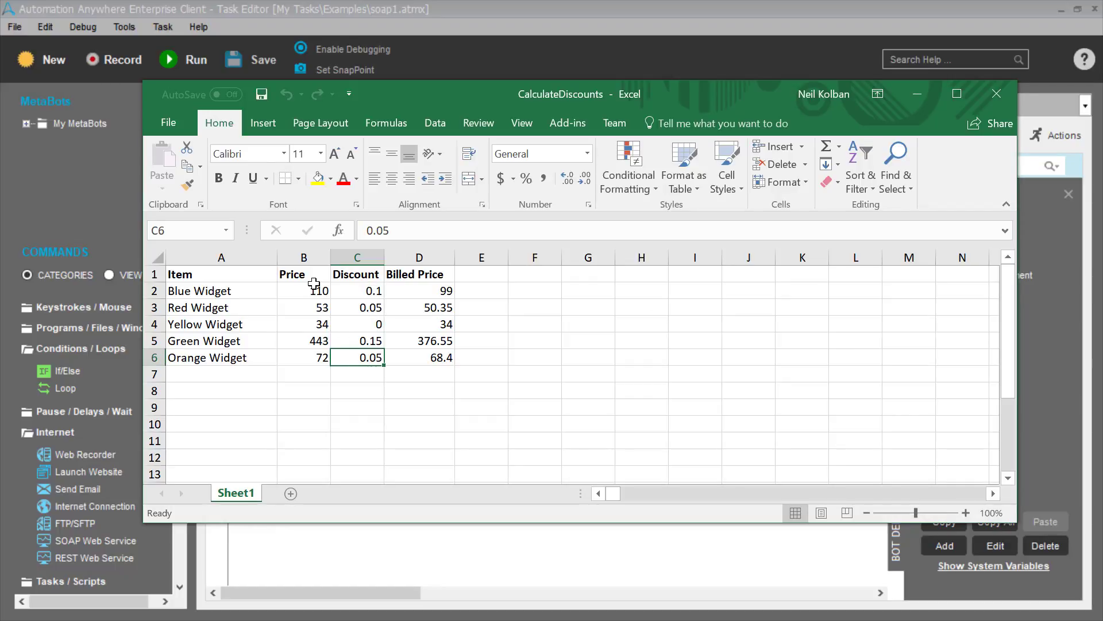
mouse_move(413, 376)
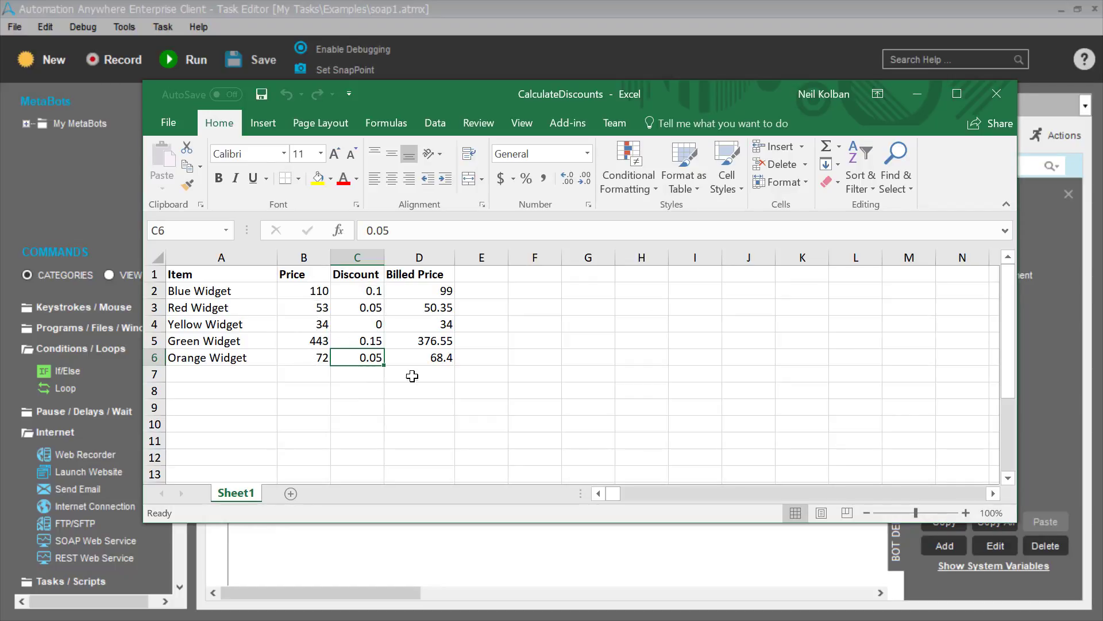
mouse_move(437, 373)
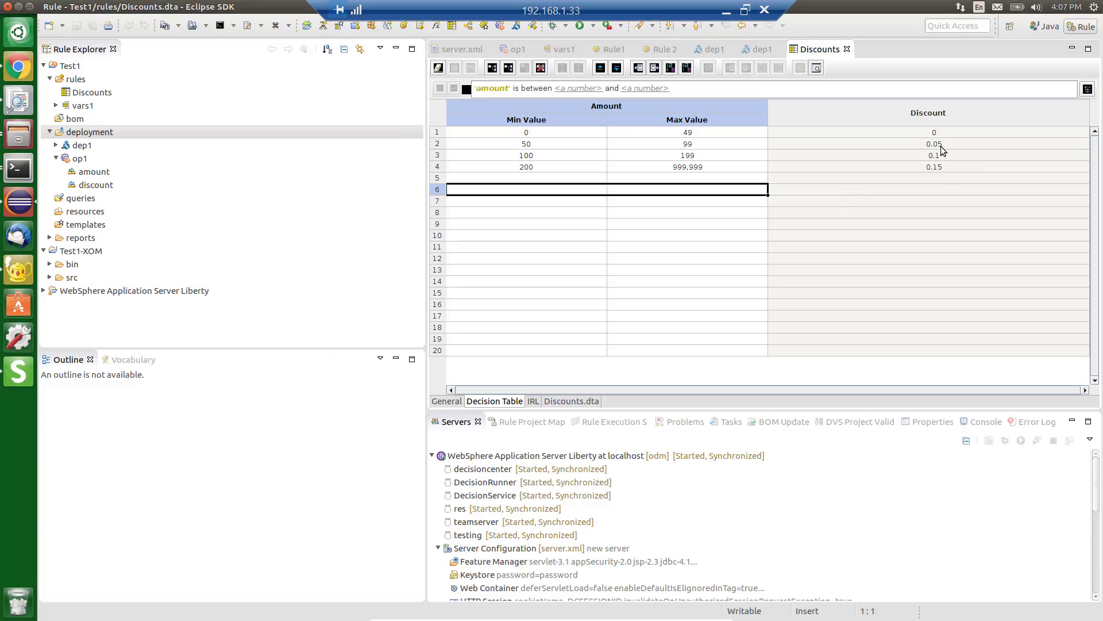
Step: Set the decision table's discount for amounts 50 to 99 to 0.07
left_click(933, 144)
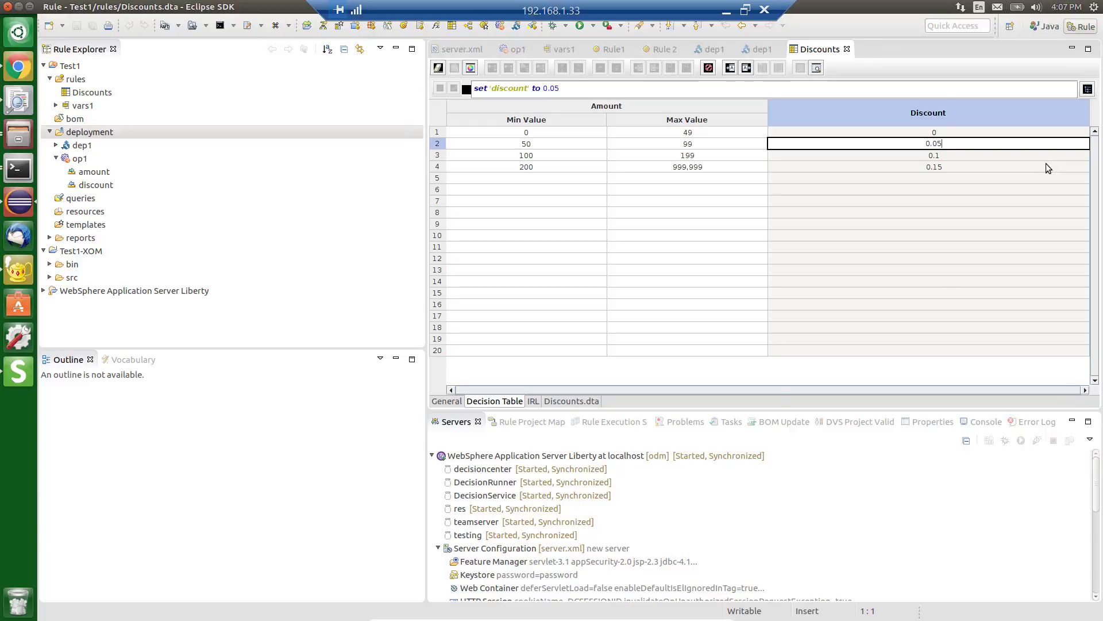
type("0.07")
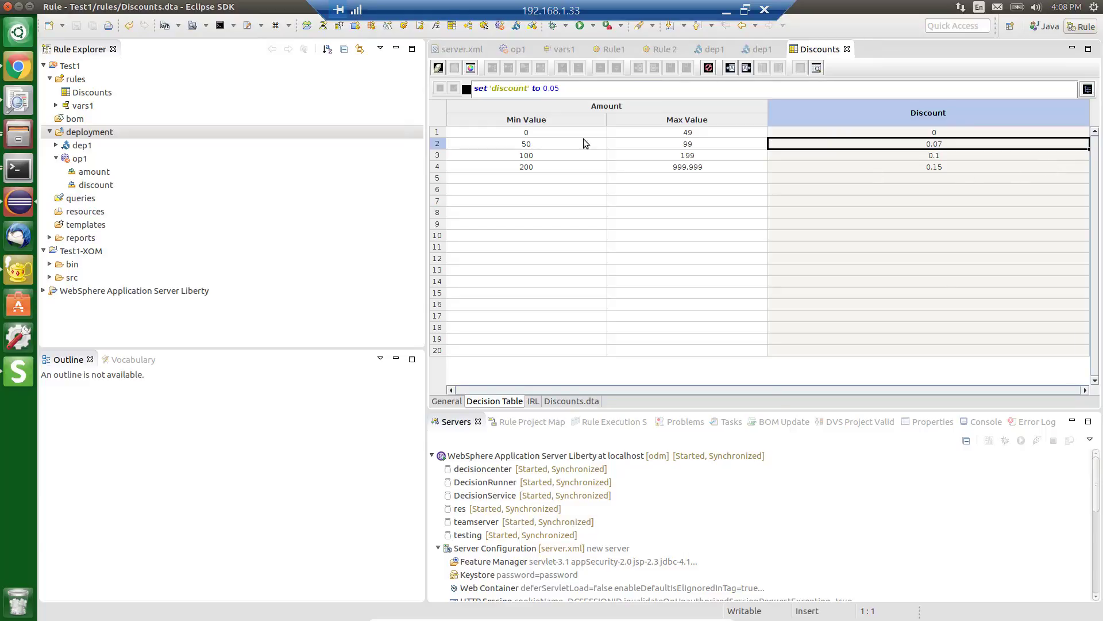
mouse_move(719, 205)
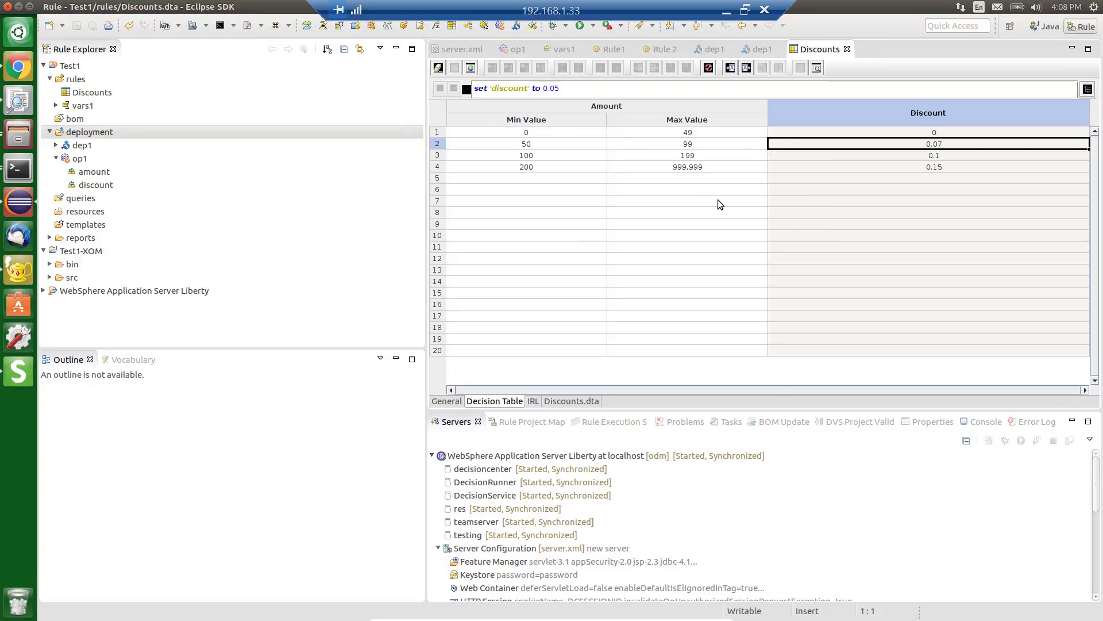
mouse_move(99, 139)
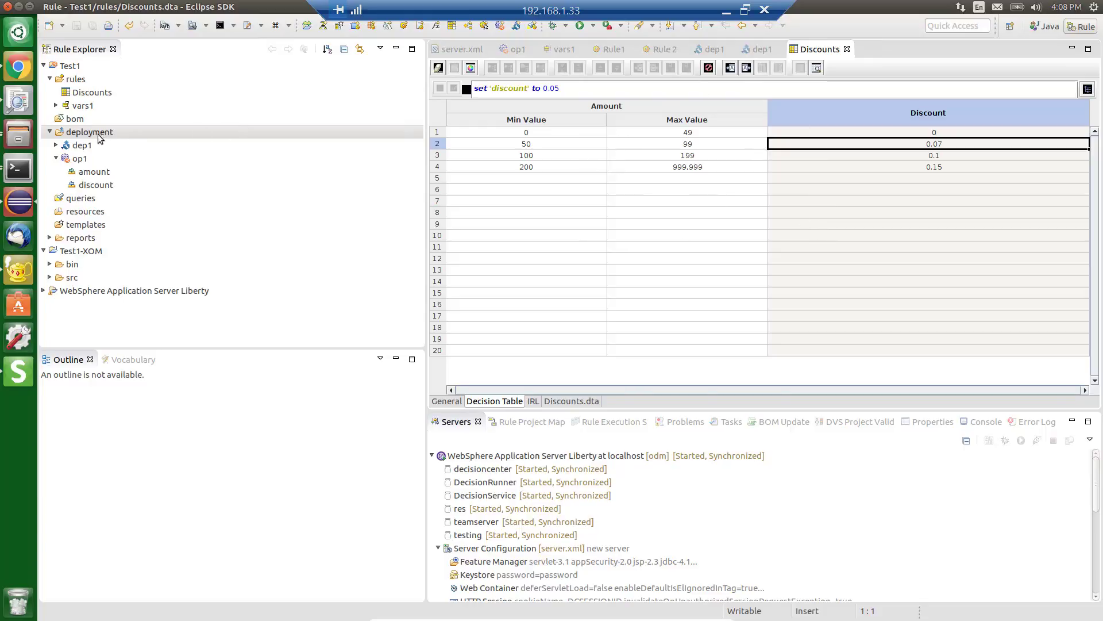
Step: Redeploy the op1 ruleset to the server as version 1.5
right_click(88, 131)
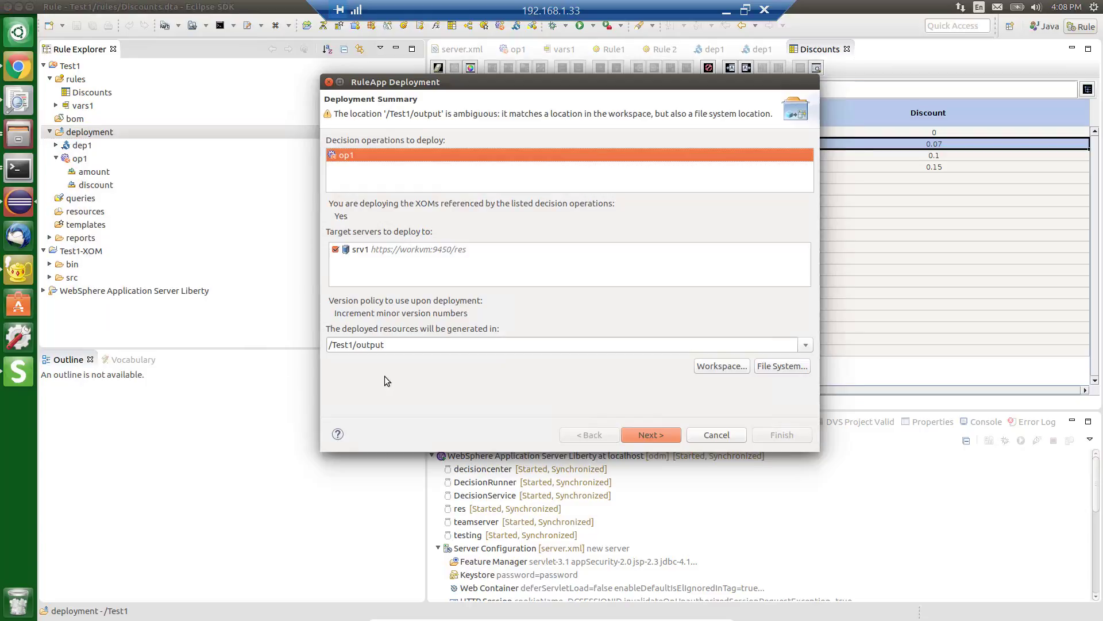
left_click(649, 435)
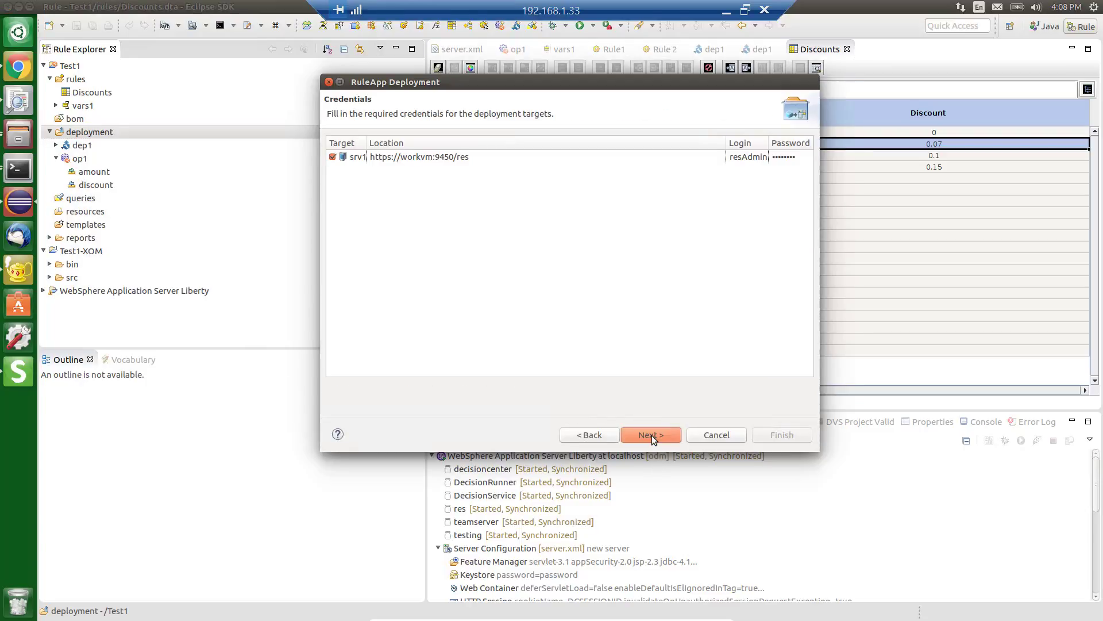
left_click(649, 434)
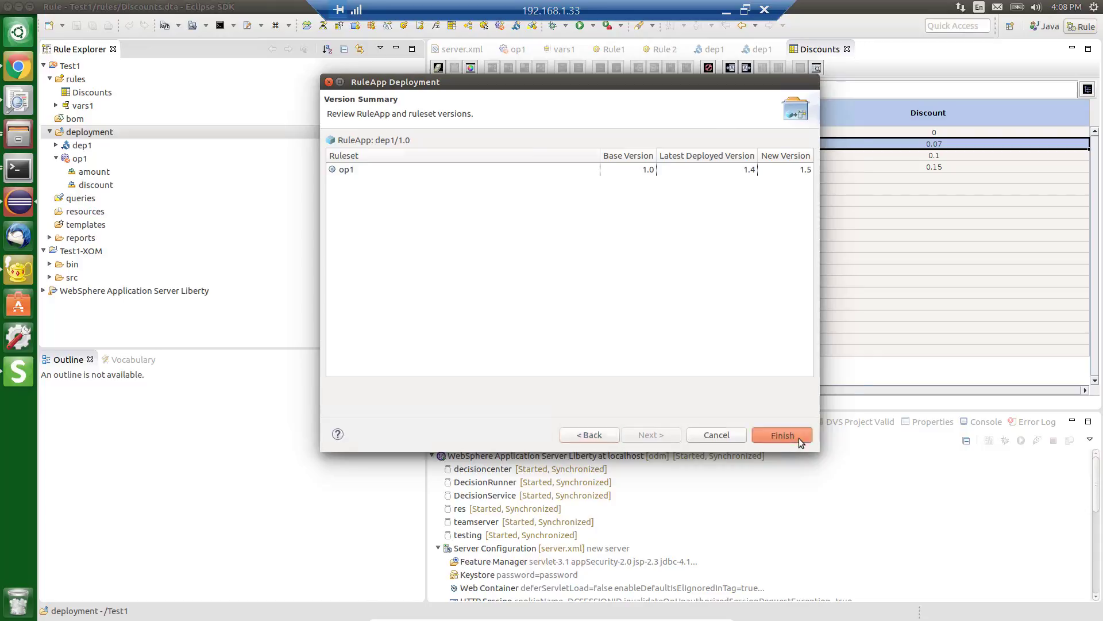
left_click(782, 435)
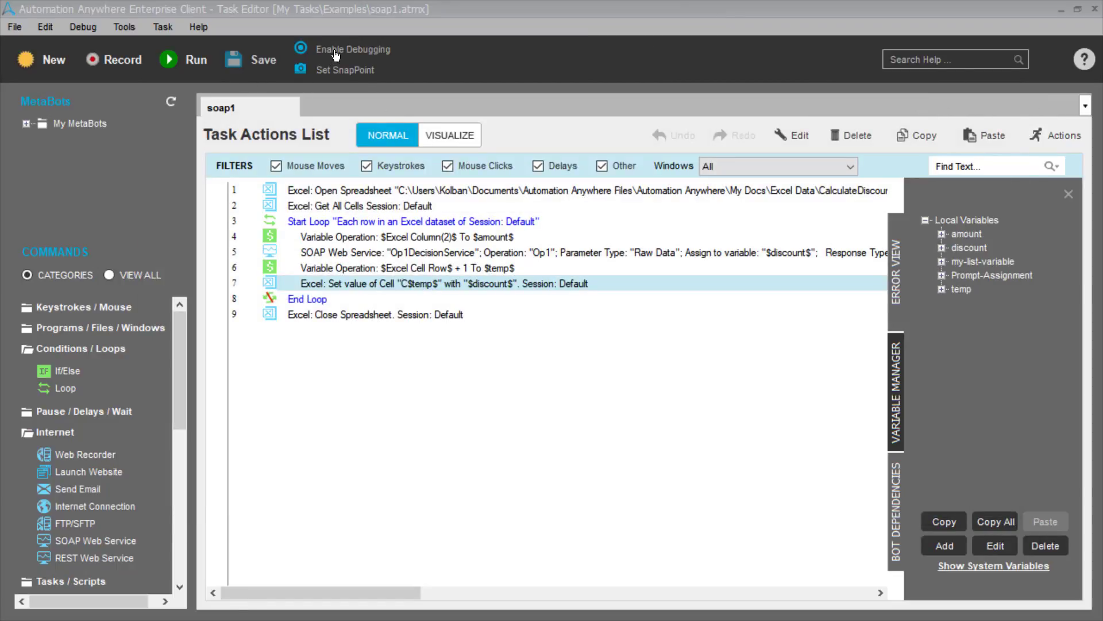
Step: Enable debugging for soap1 and launch a debug run of the task
left_click(352, 48)
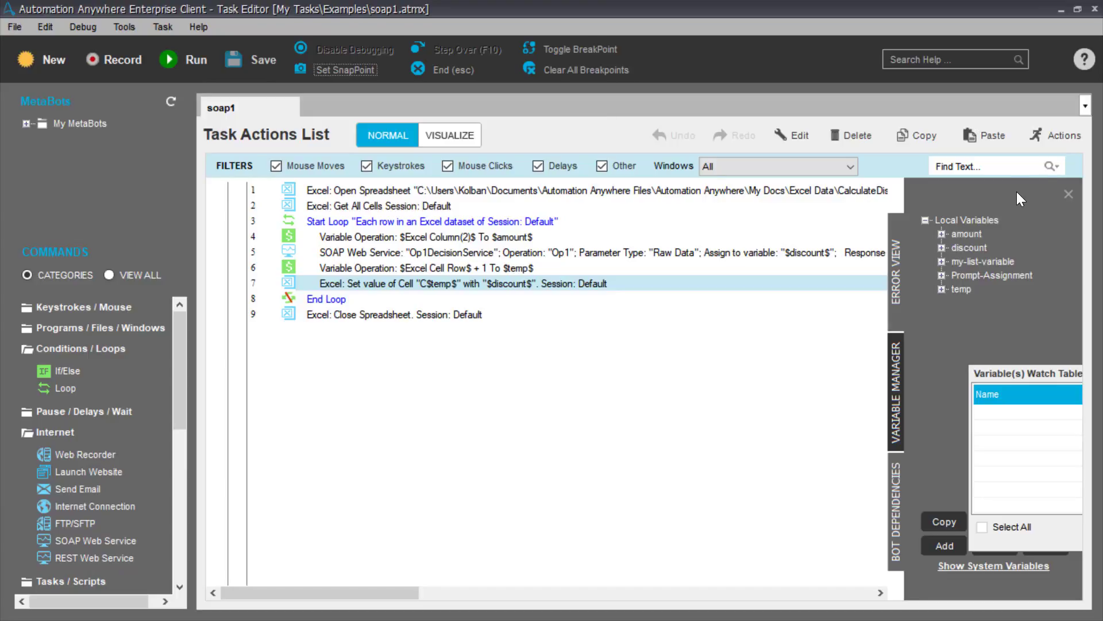
left_click(182, 58)
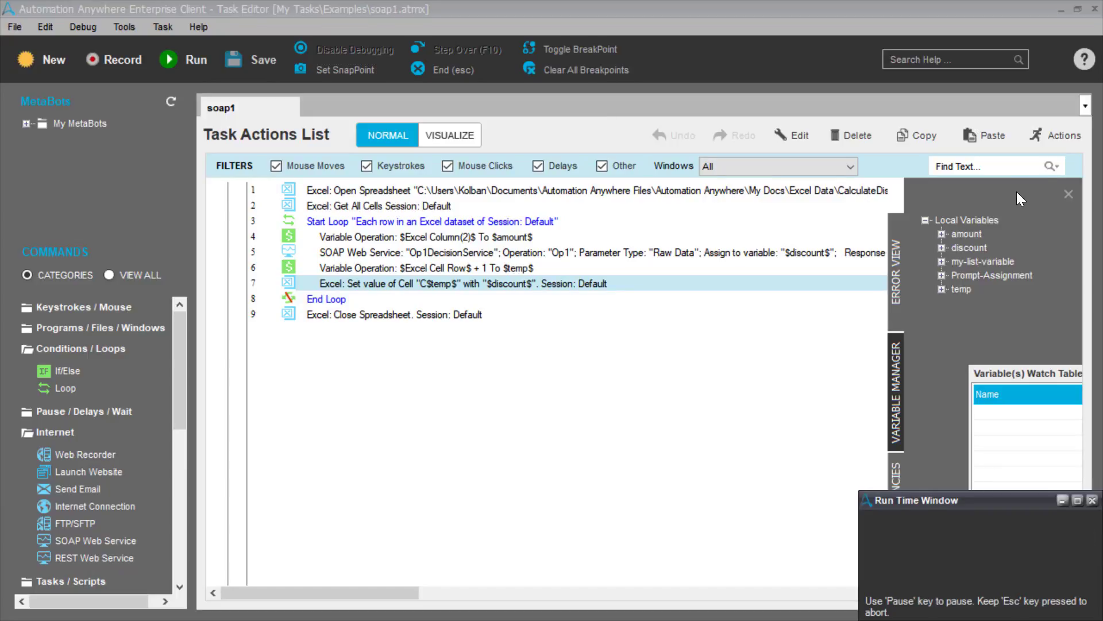
left_click(183, 59)
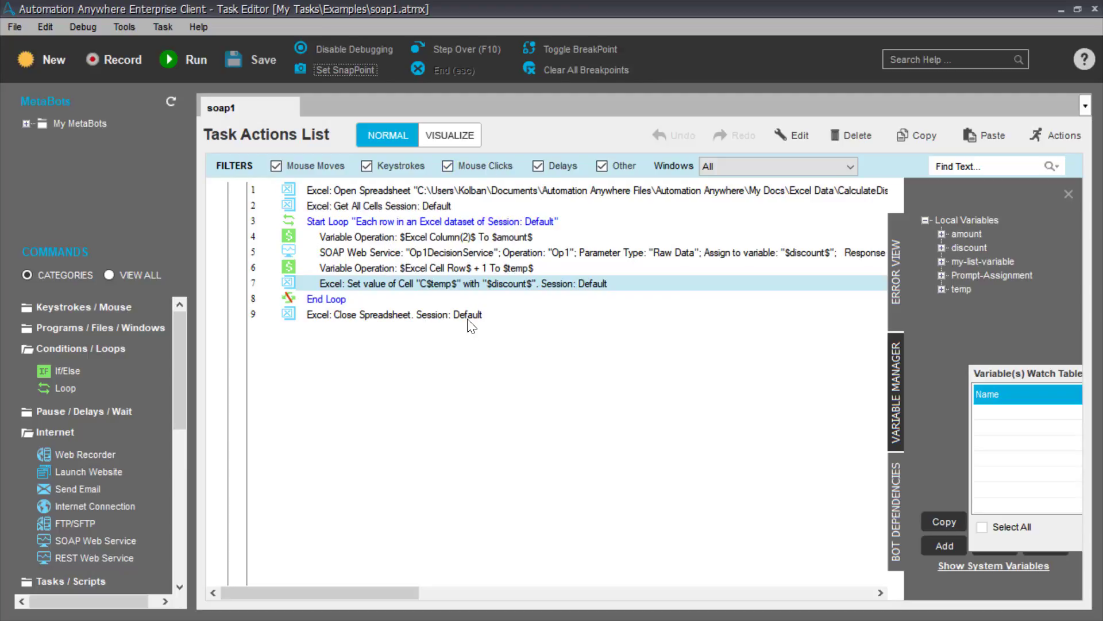
mouse_move(594, 304)
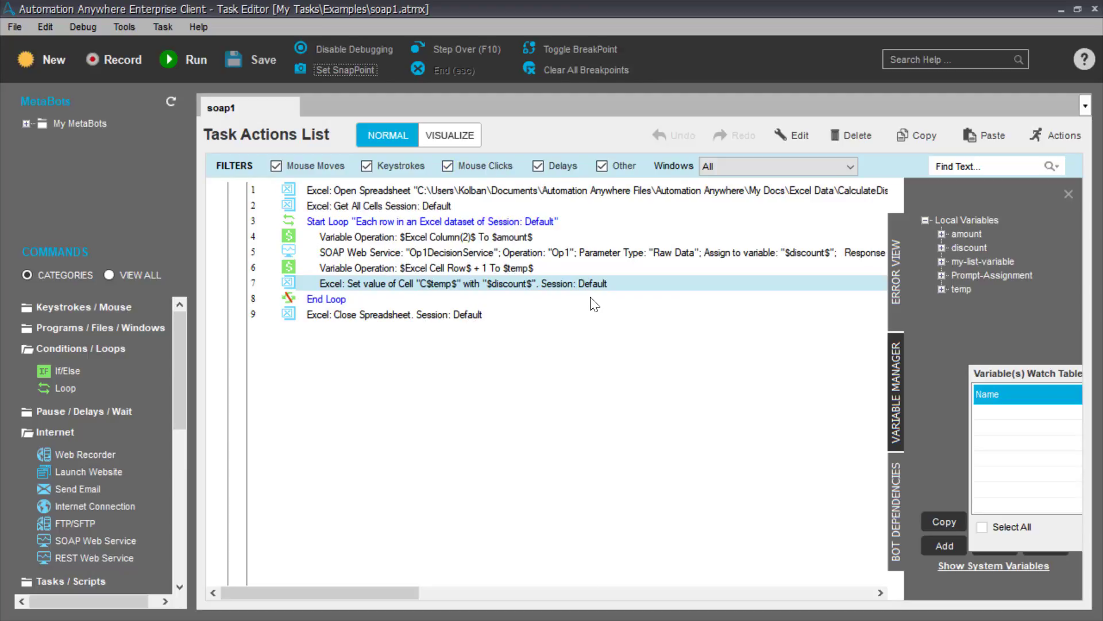
mouse_move(591, 298)
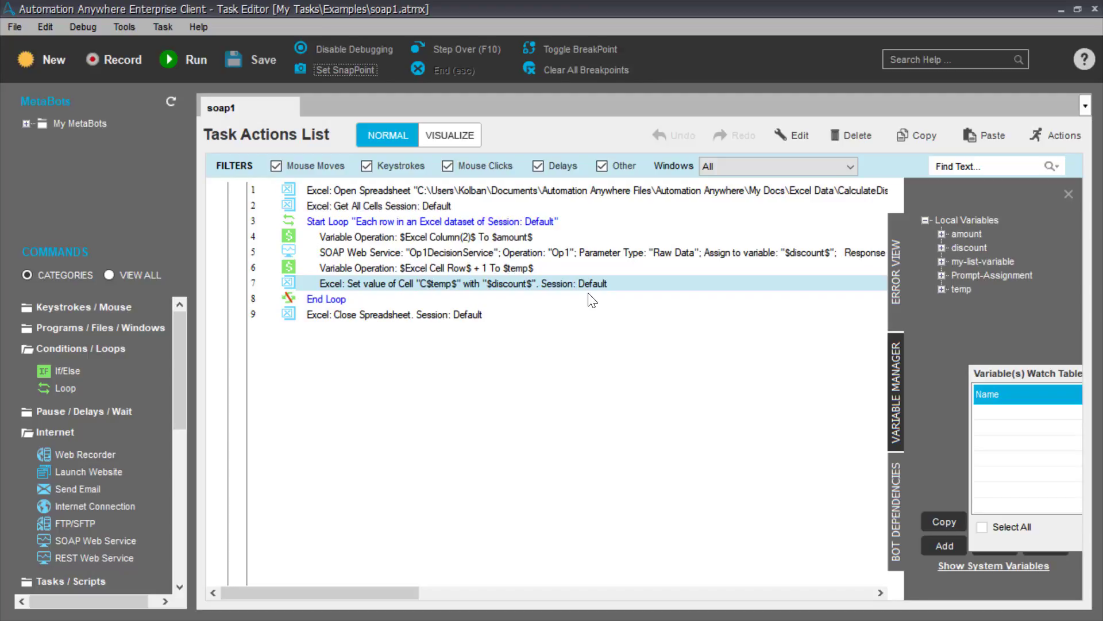
mouse_move(554, 248)
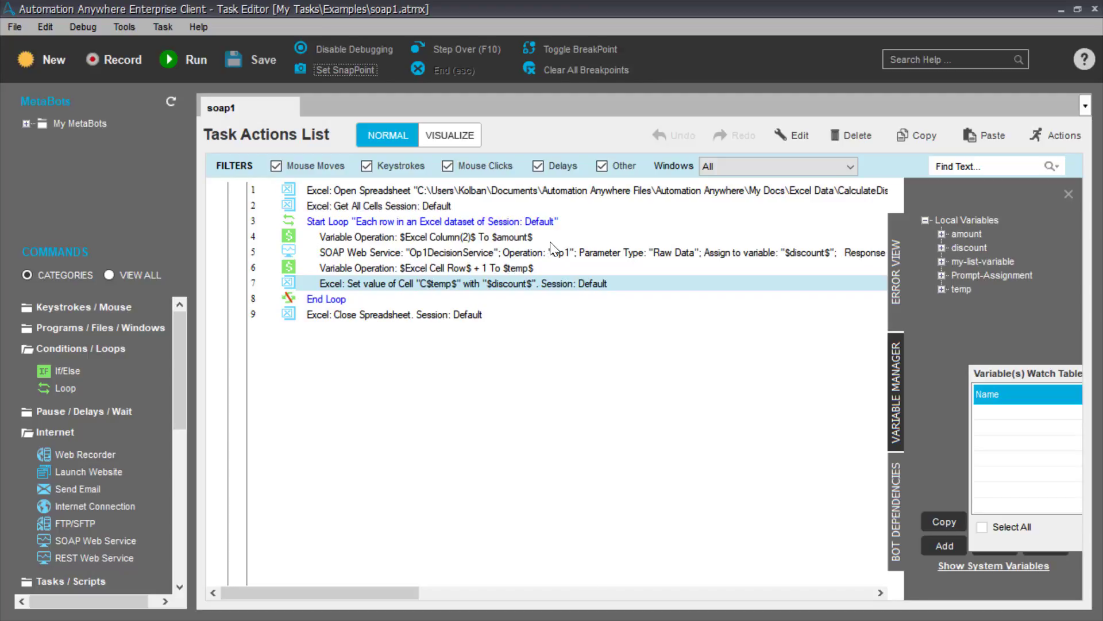
mouse_move(545, 256)
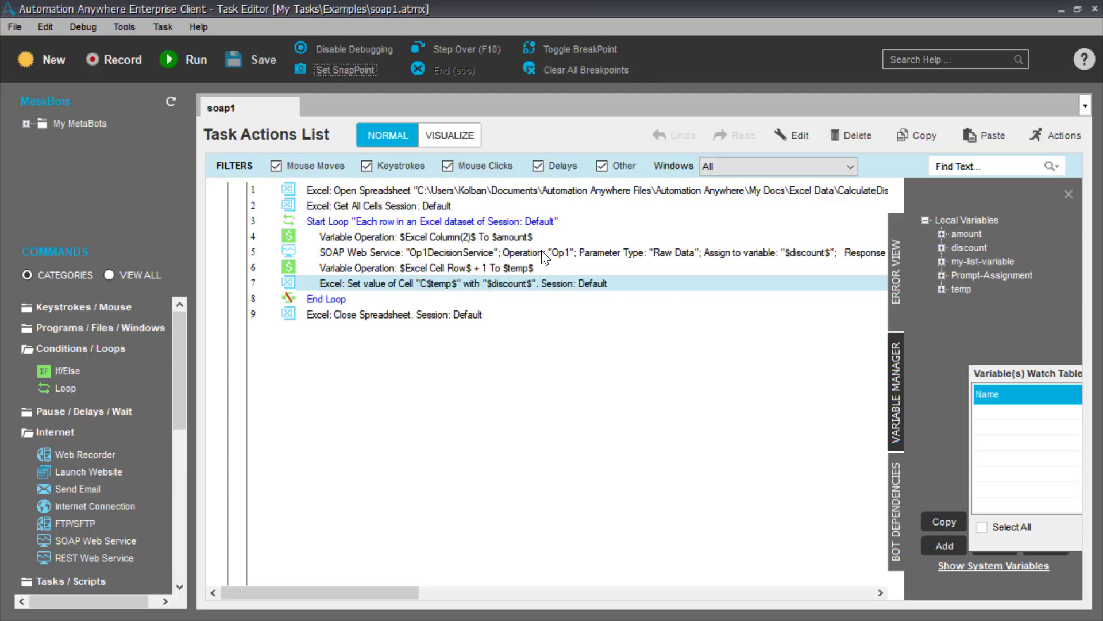
mouse_move(549, 258)
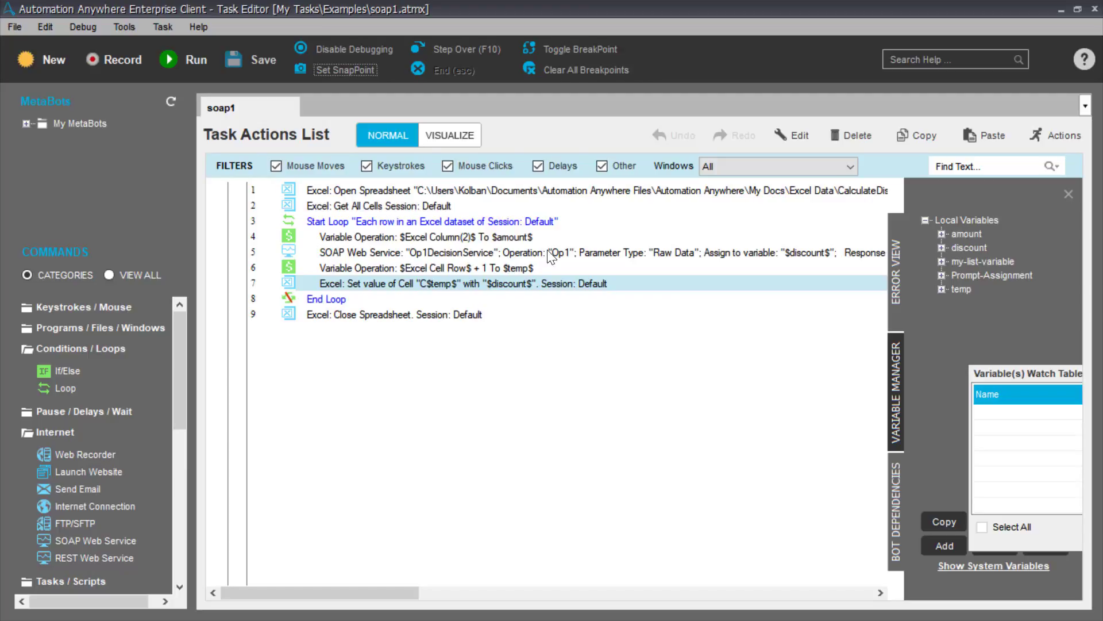
mouse_move(676, 253)
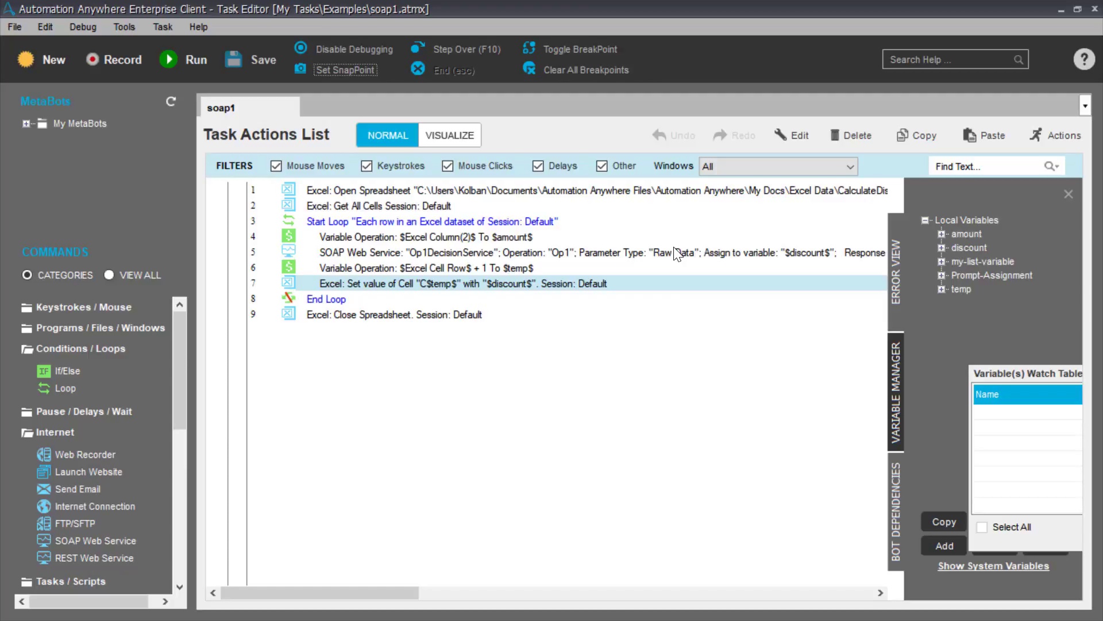